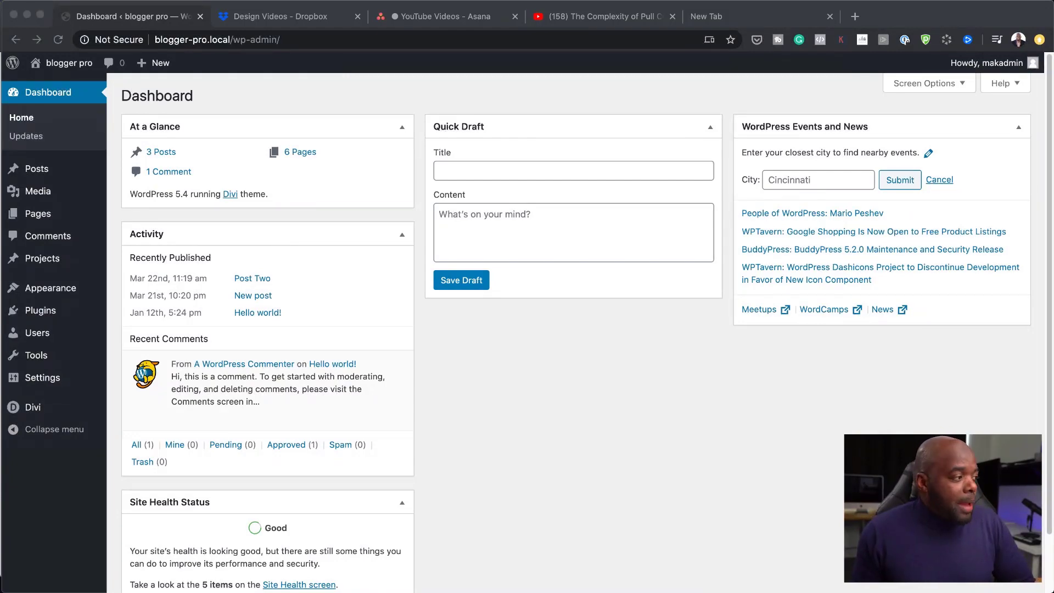
Step: Open the Divi Theme Builder from the Divi menu in the admin sidebar
{"action": "left_click", "coordinate": [145, 428]}
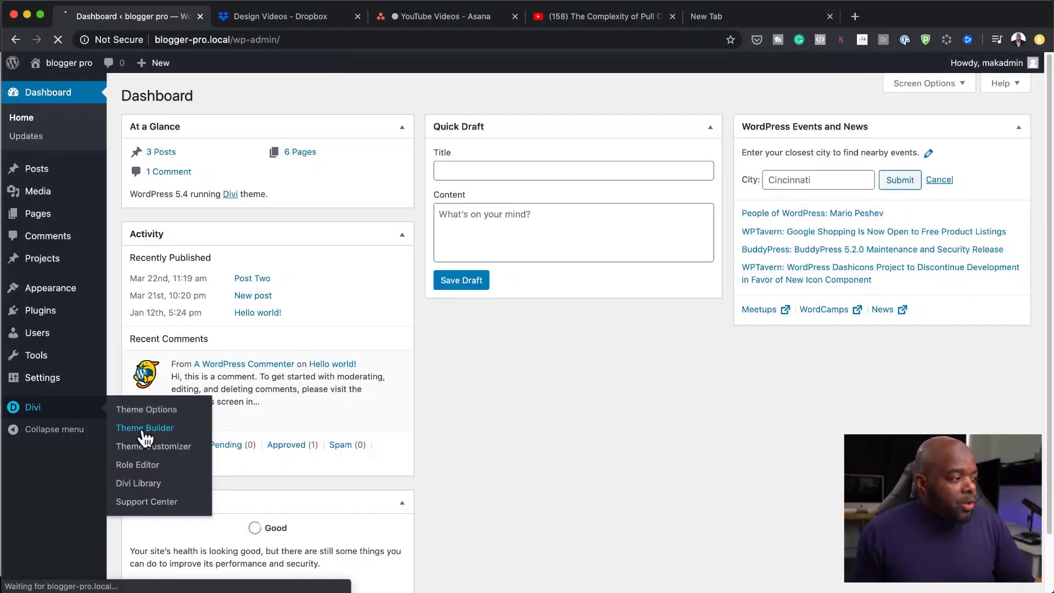
{"action": "left_click", "coordinate": [145, 428]}
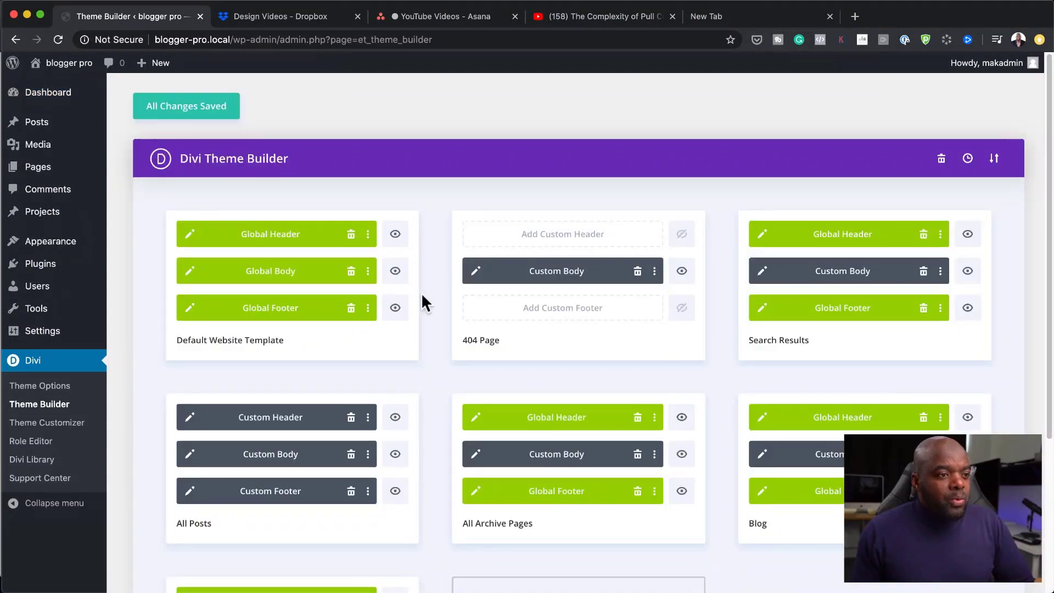
{"action": "scroll", "scroll_direction": "down", "scroll_amount": 3}
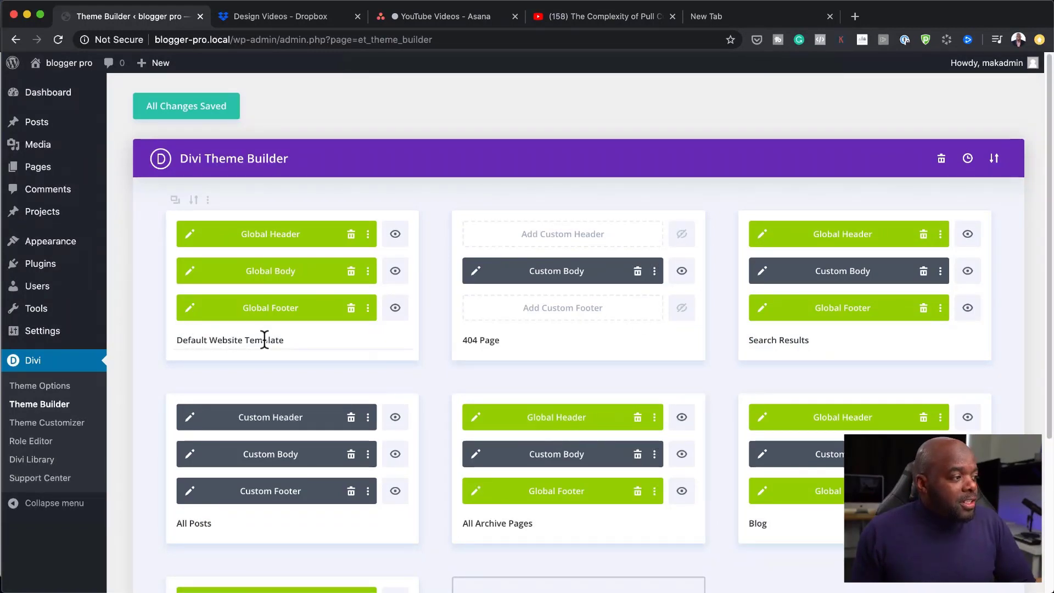
{"action": "scroll", "scroll_direction": "down", "scroll_amount": 3}
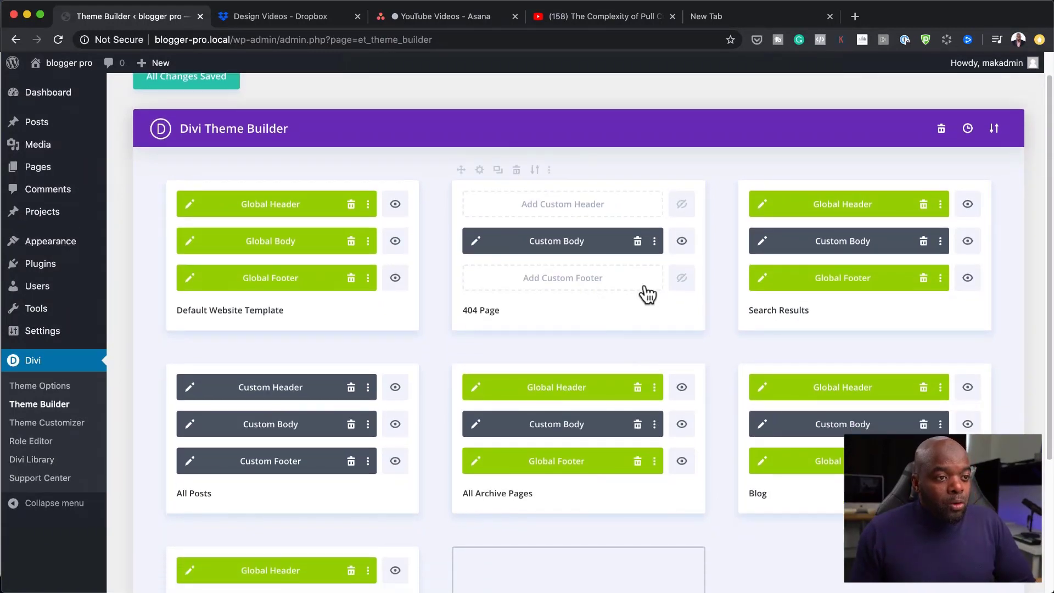
{"action": "scroll", "scroll_direction": "down", "scroll_amount": 3}
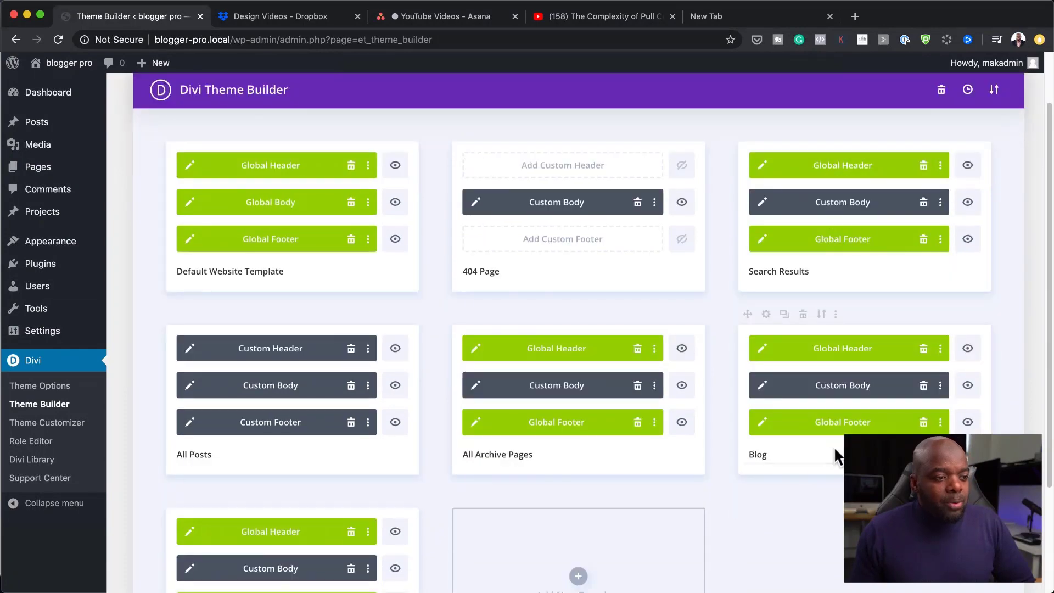
{"action": "scroll", "scroll_direction": "down", "scroll_amount": 3}
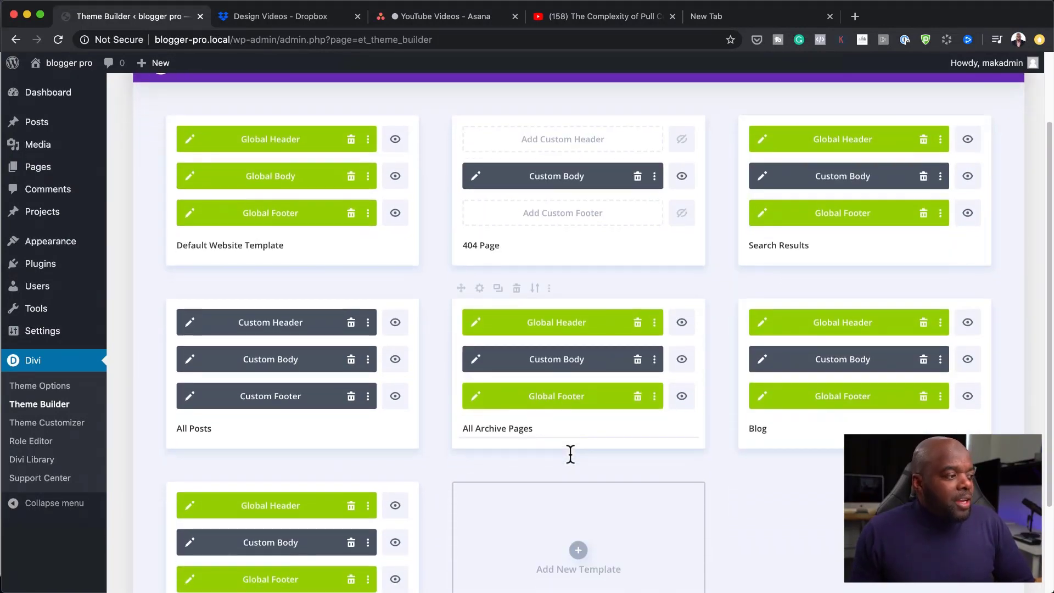
{"action": "scroll", "scroll_direction": "down", "scroll_amount": 3}
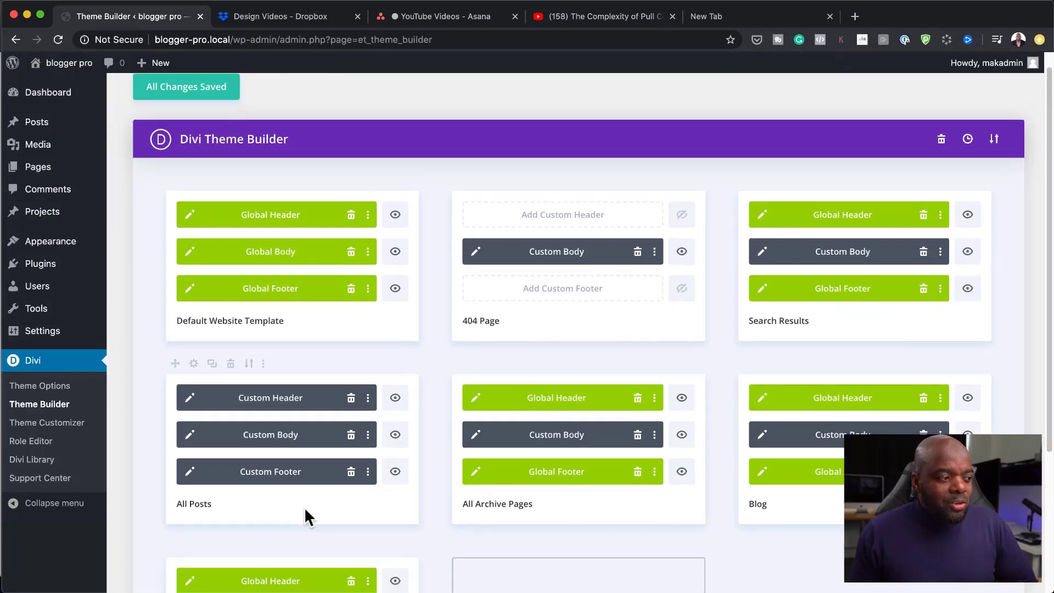
{"action": "scroll", "scroll_direction": "down", "scroll_amount": 3}
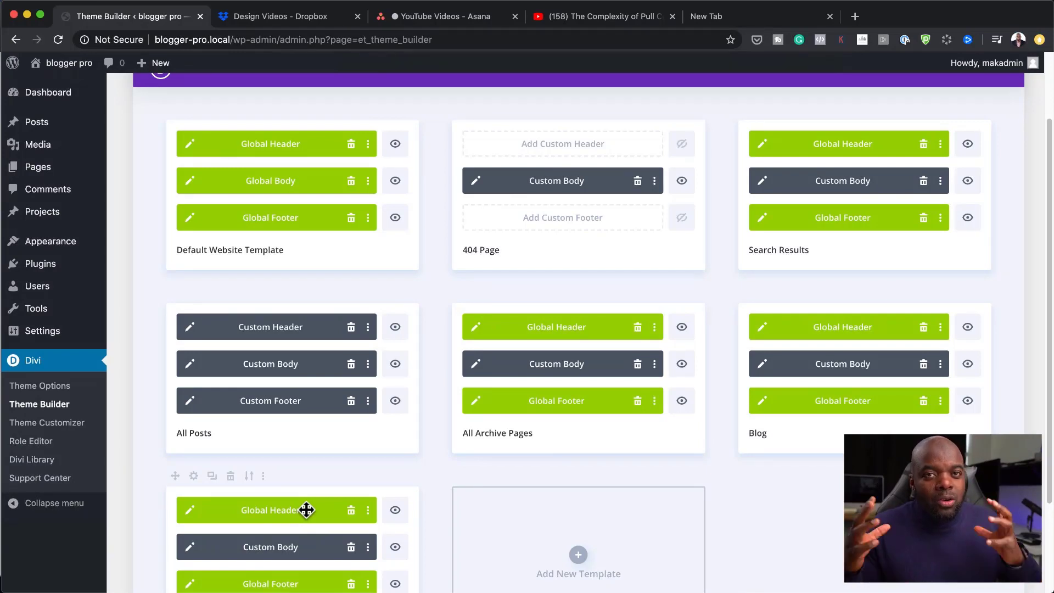
{"action": "mouse_move", "coordinate": [372, 394]}
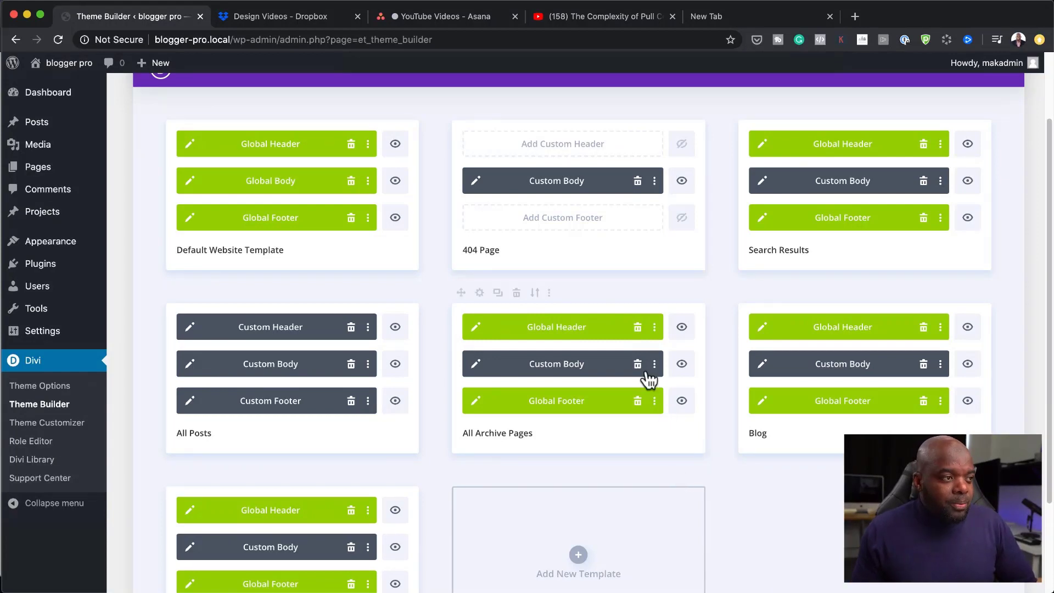
{"action": "scroll", "scroll_direction": "up", "scroll_amount": 3}
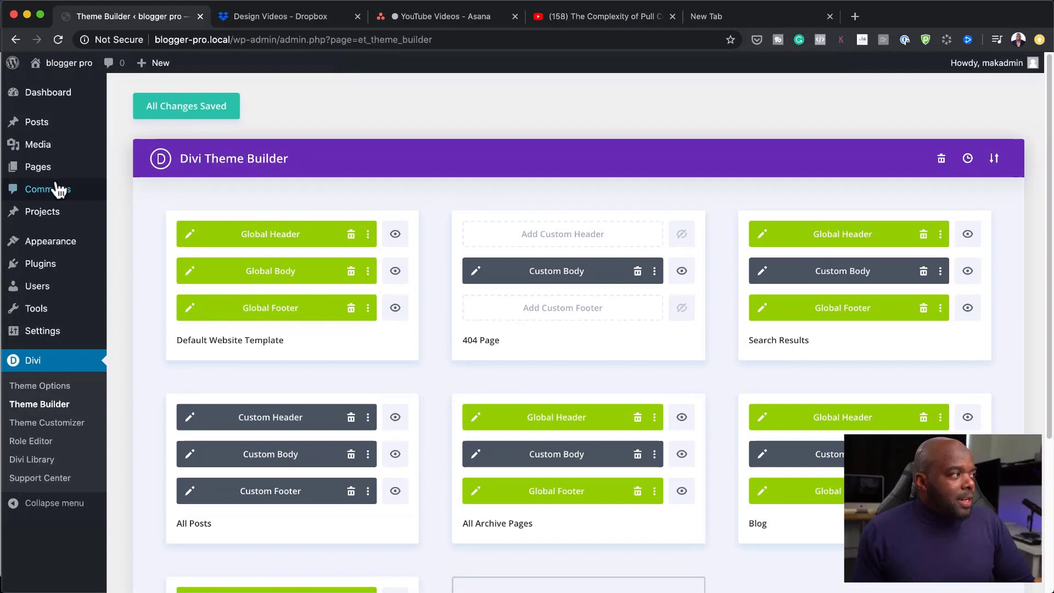
{"action": "mouse_move", "coordinate": [37, 122]}
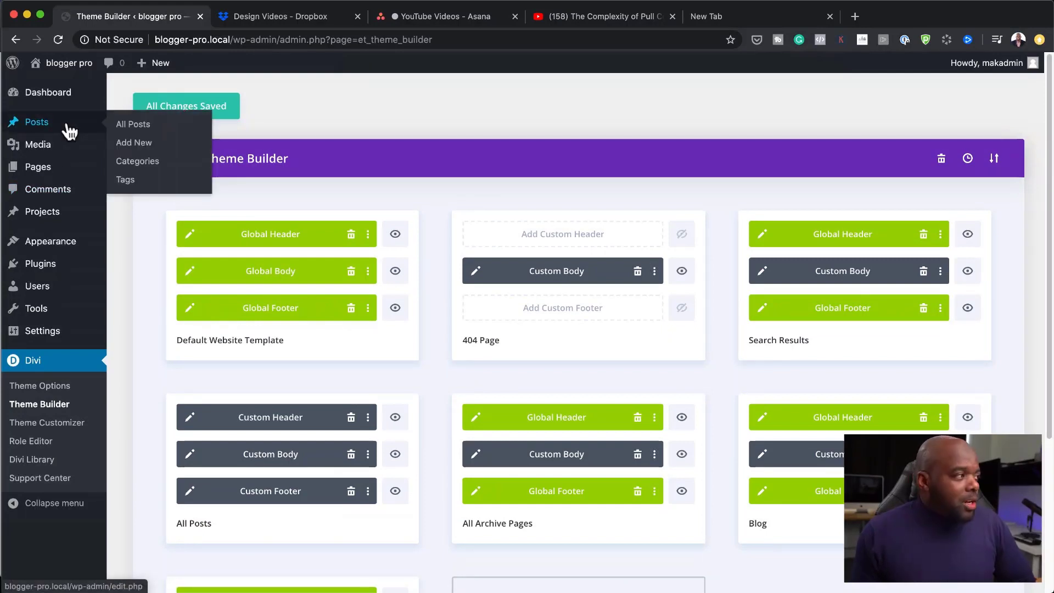
{"action": "mouse_move", "coordinate": [133, 143]}
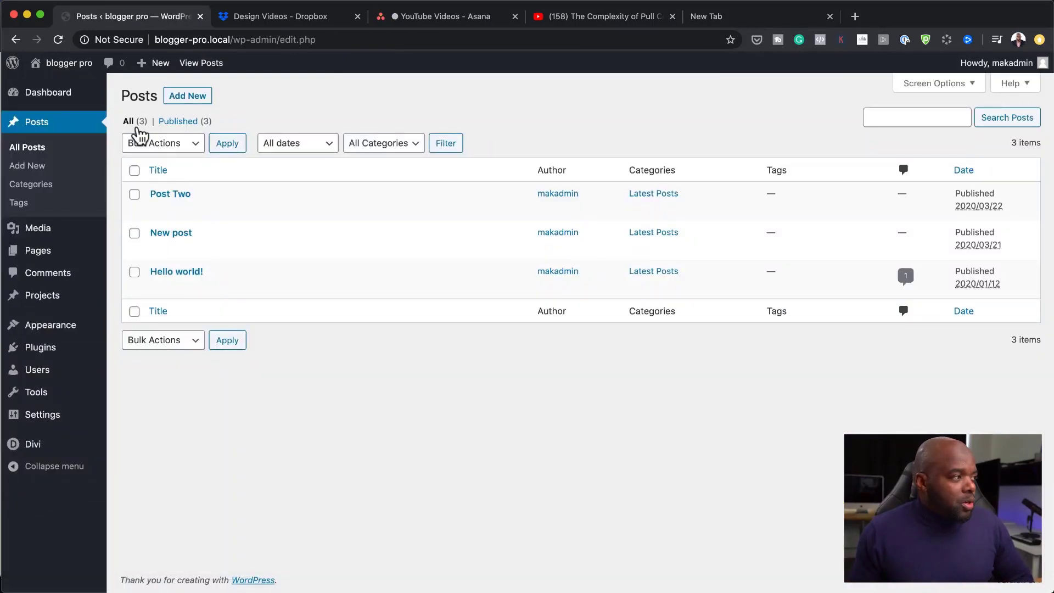
{"action": "mouse_move", "coordinate": [259, 209]}
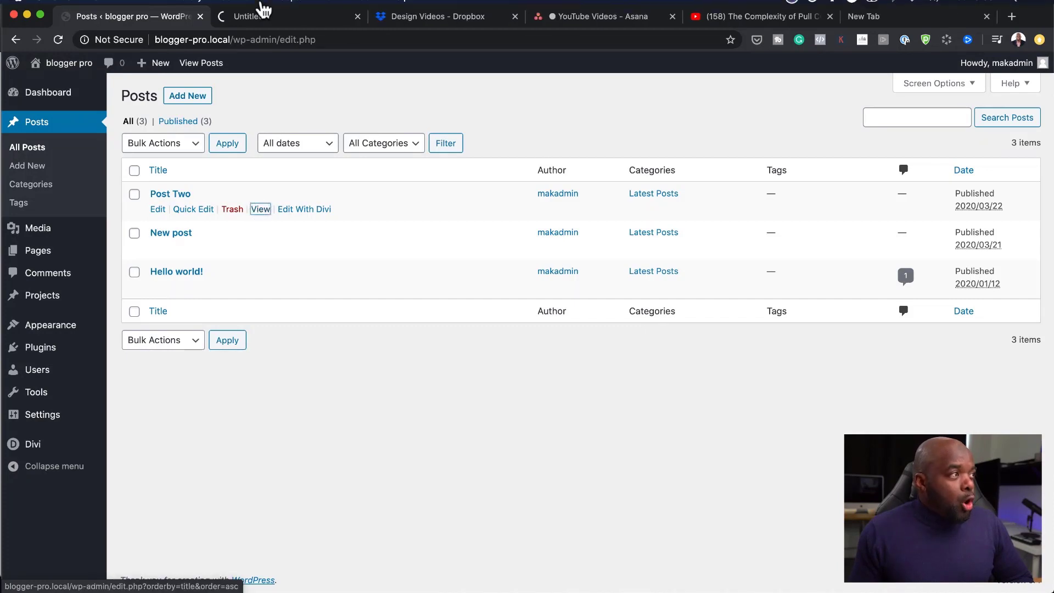
Step: View Post Two live and scroll past its video, signup, comments and footer
{"action": "left_click", "coordinate": [261, 209]}
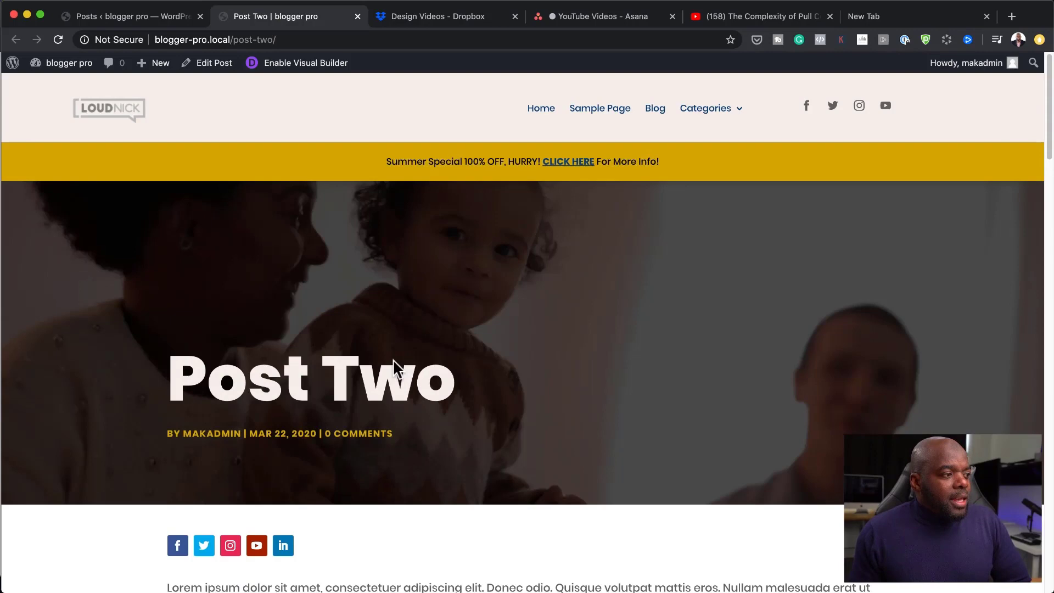
{"action": "scroll", "scroll_direction": "down", "scroll_amount": 3}
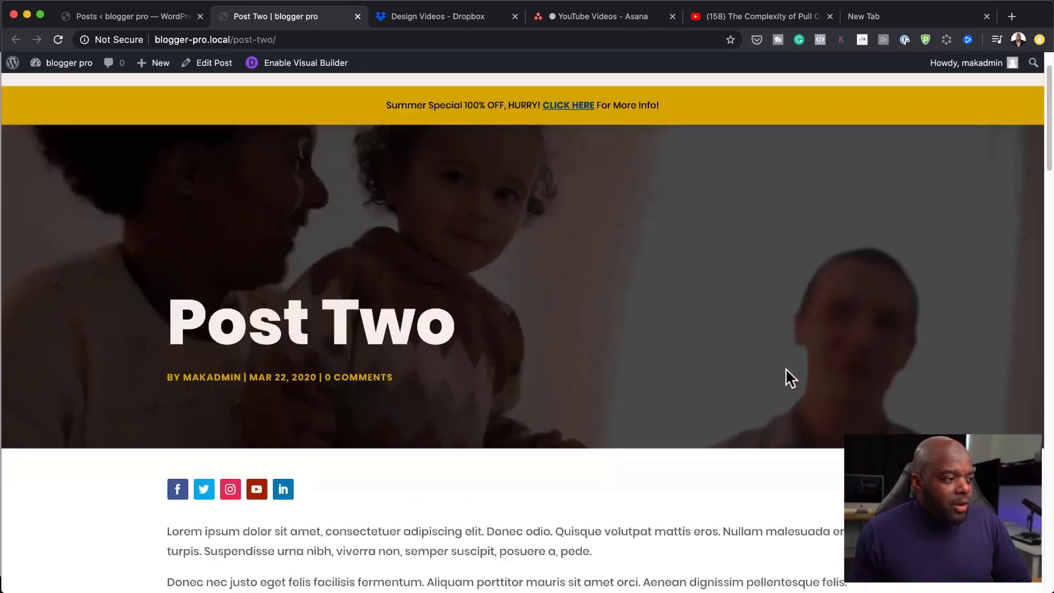
{"action": "scroll", "scroll_direction": "down", "scroll_amount": 3}
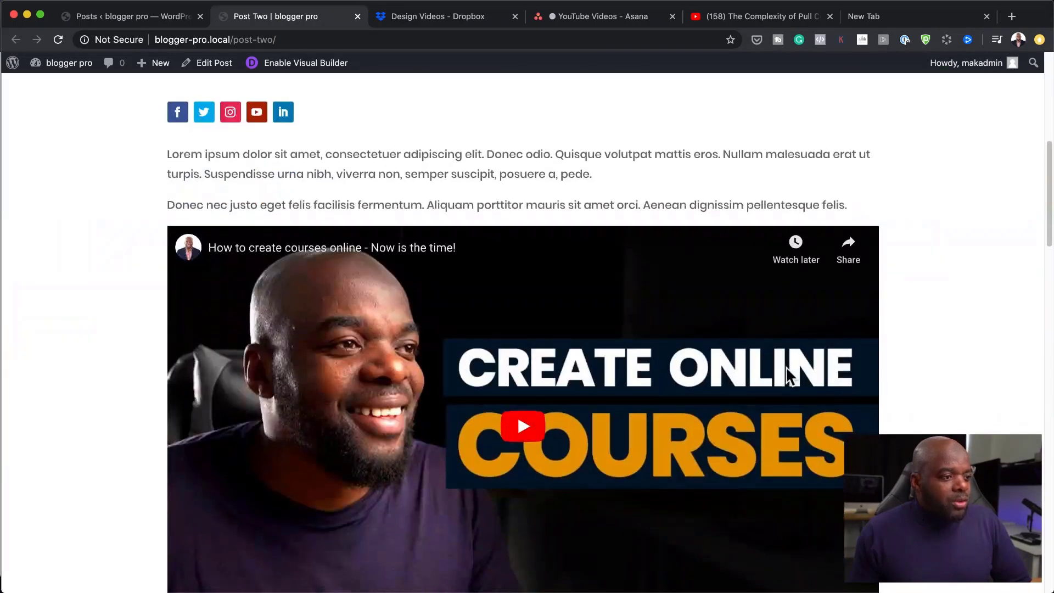
{"action": "scroll", "scroll_direction": "down", "scroll_amount": 3}
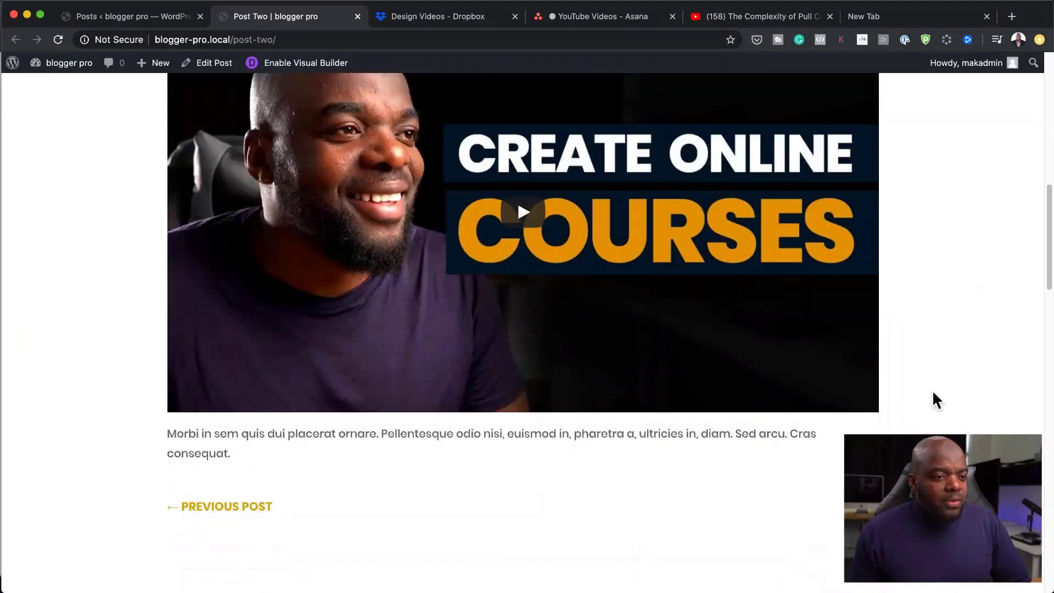
{"action": "scroll", "scroll_direction": "down", "scroll_amount": 3}
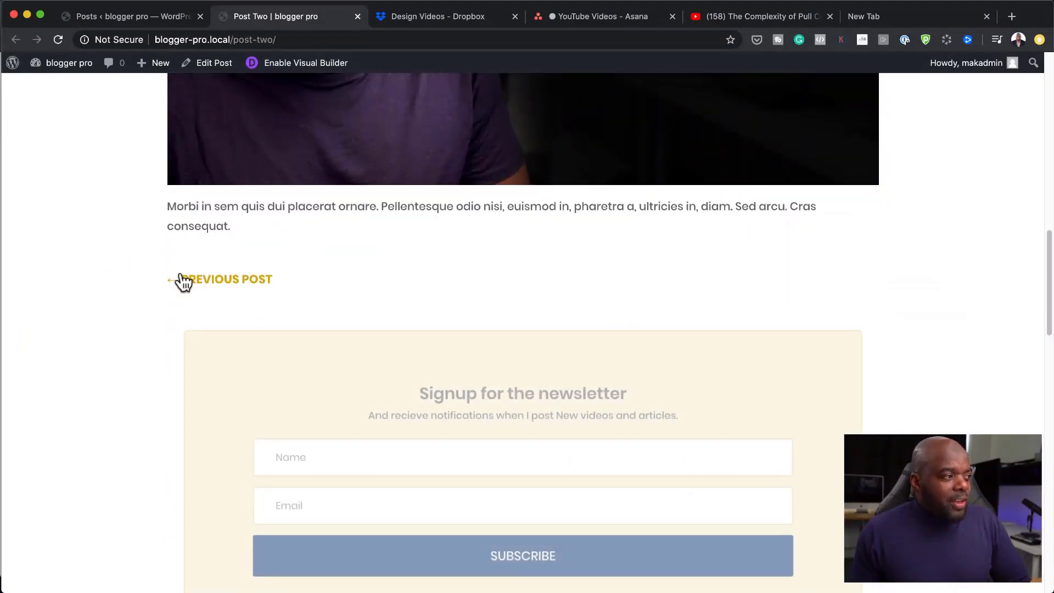
{"action": "scroll", "scroll_direction": "down", "scroll_amount": 3}
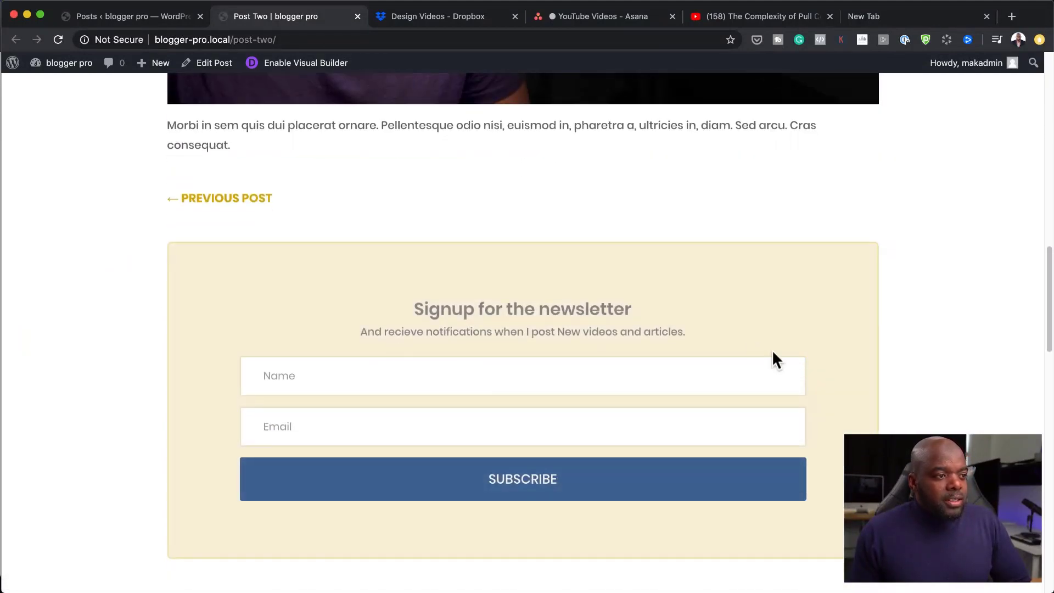
{"action": "scroll", "scroll_direction": "down", "scroll_amount": 3}
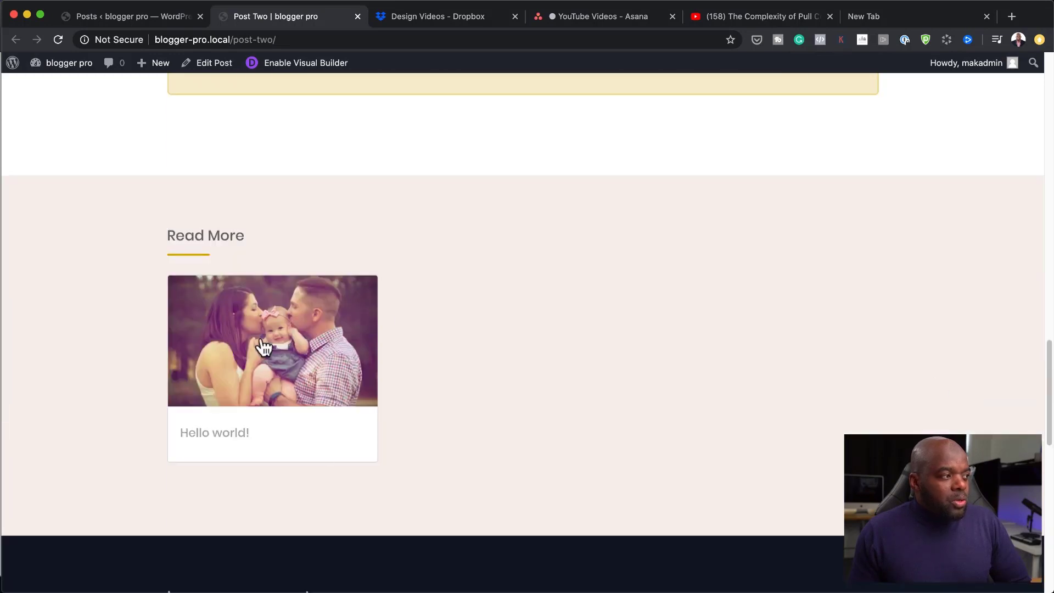
{"action": "scroll", "scroll_direction": "down", "scroll_amount": 3}
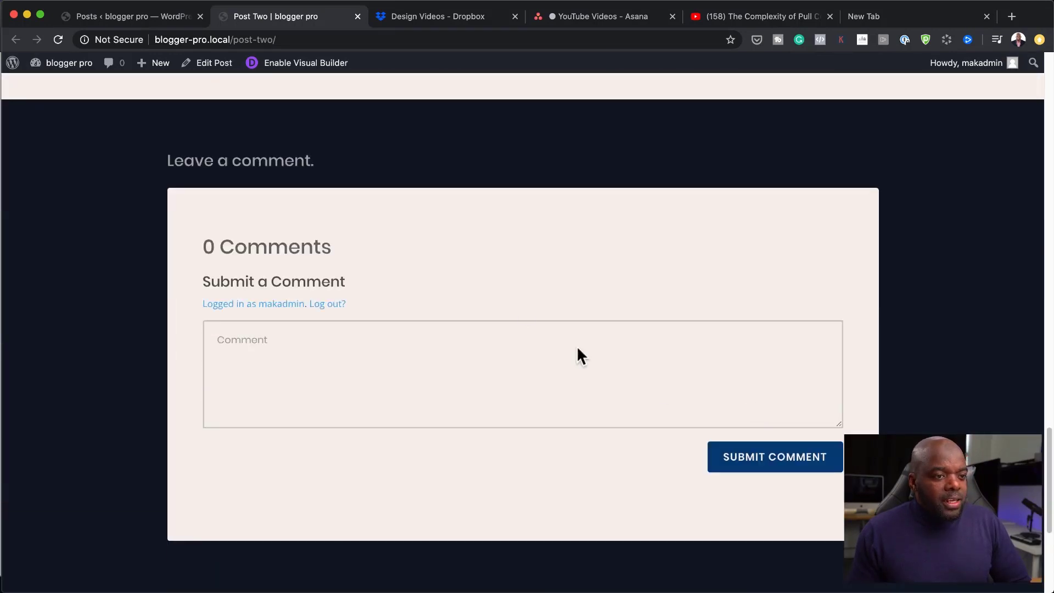
{"action": "scroll", "scroll_direction": "down", "scroll_amount": 3}
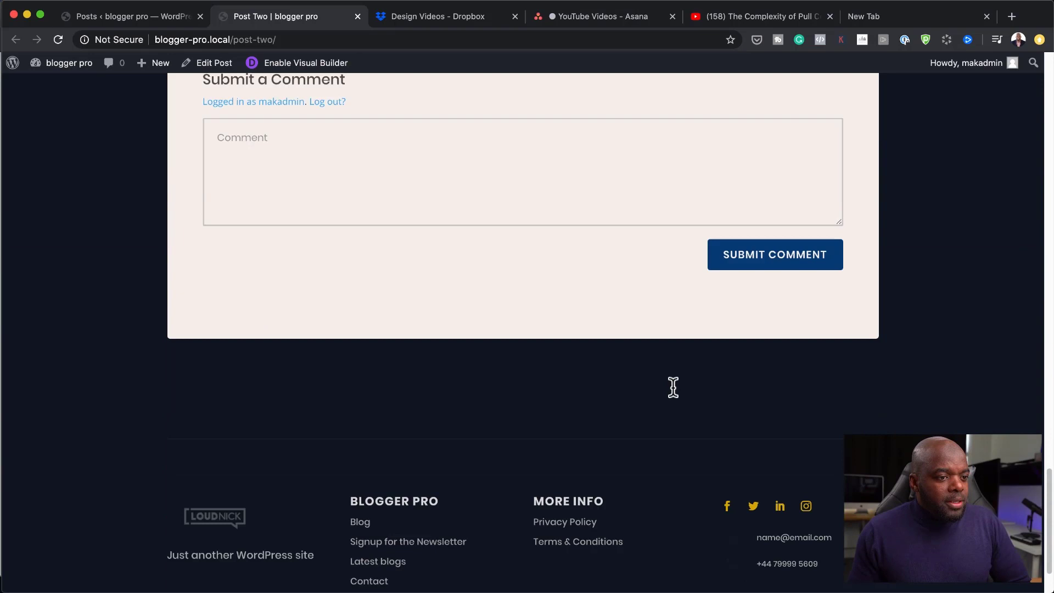
{"action": "scroll", "scroll_direction": "up", "scroll_amount": 3}
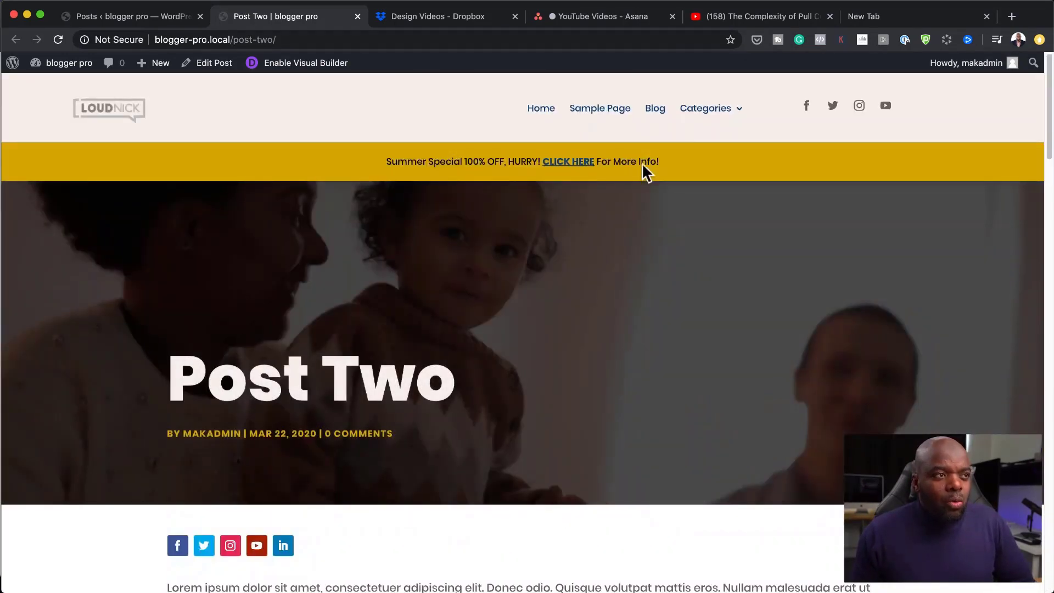
{"action": "mouse_move", "coordinate": [542, 186]}
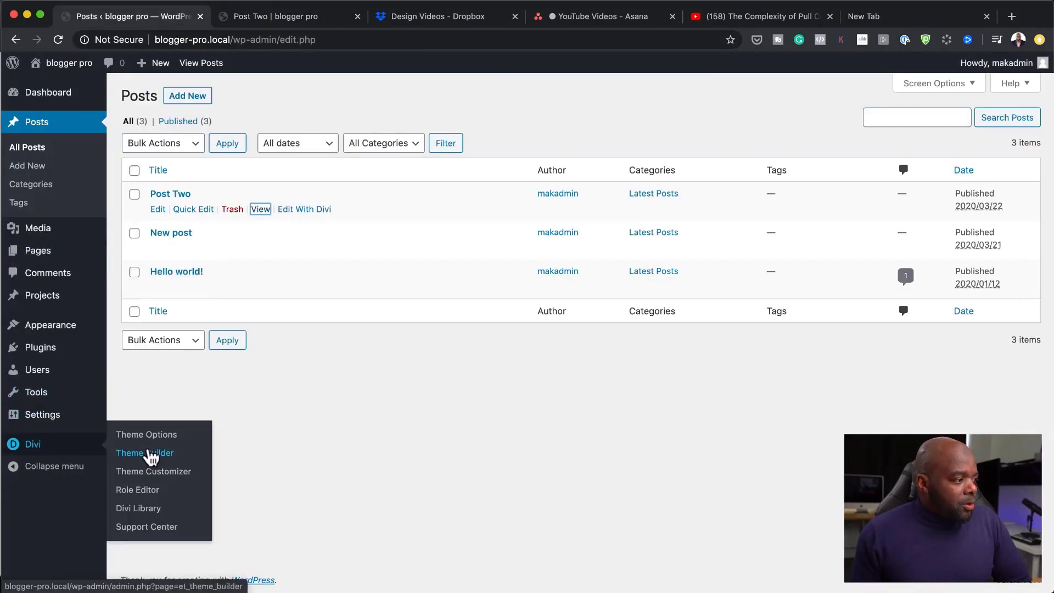
Step: Delete the Default Website Template's Global Body, save, and return to Post Two
{"action": "left_click", "coordinate": [144, 453]}
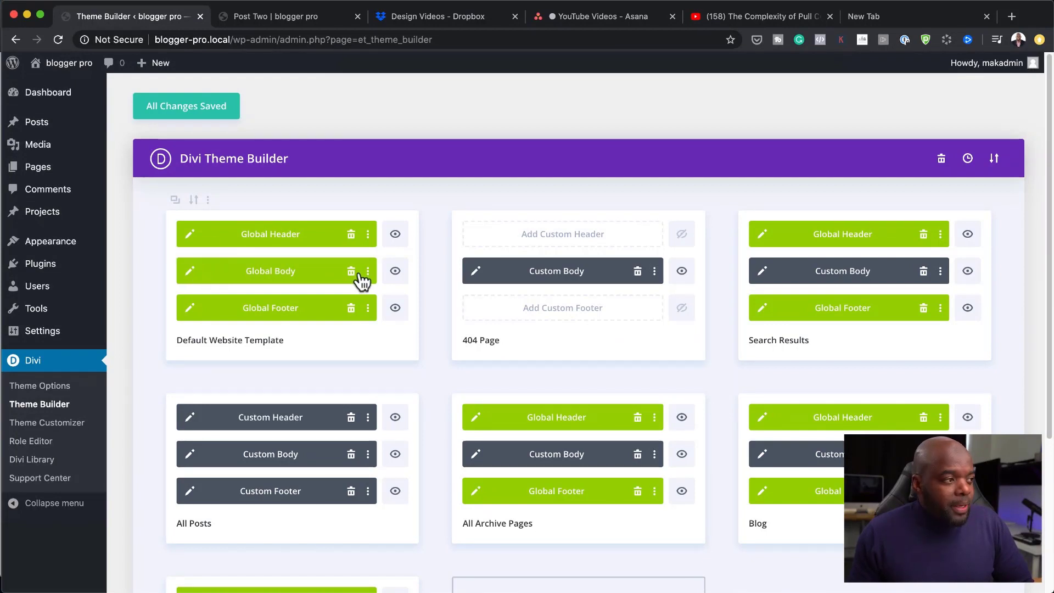
{"action": "mouse_move", "coordinate": [351, 271]}
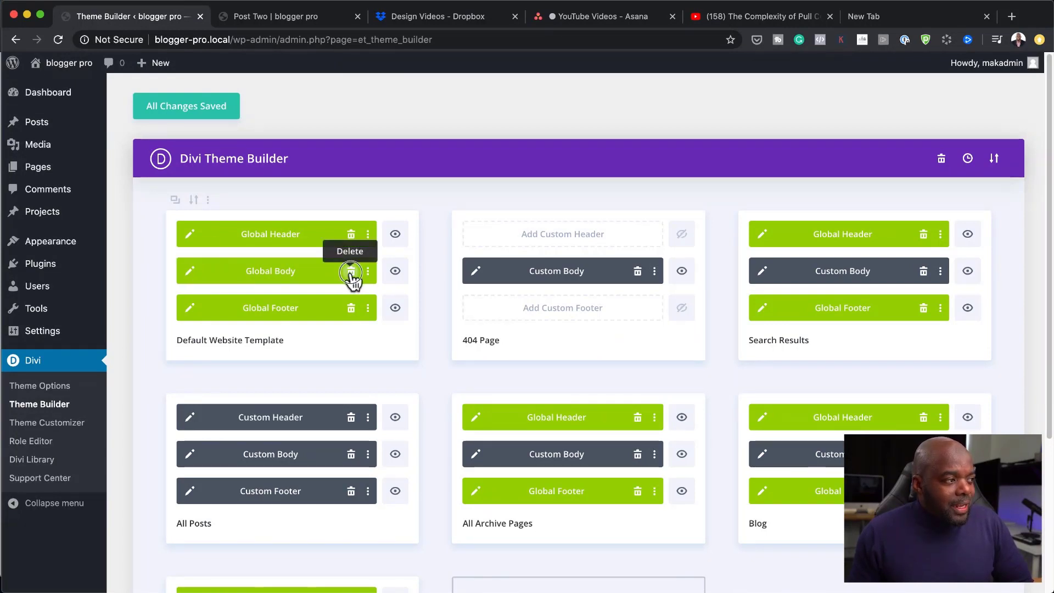
{"action": "left_click", "coordinate": [351, 271]}
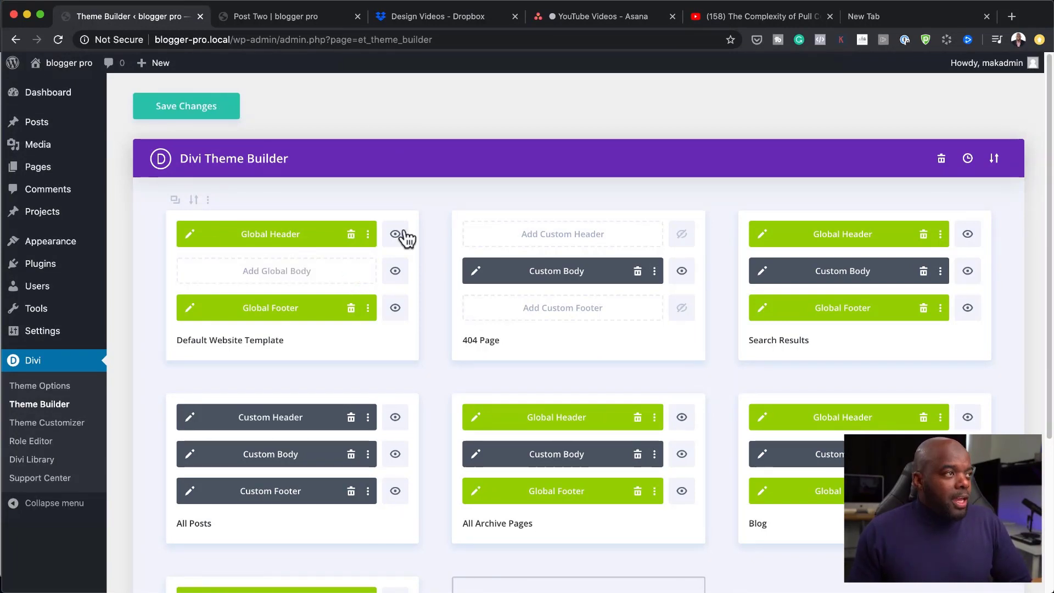
{"action": "left_click", "coordinate": [186, 106]}
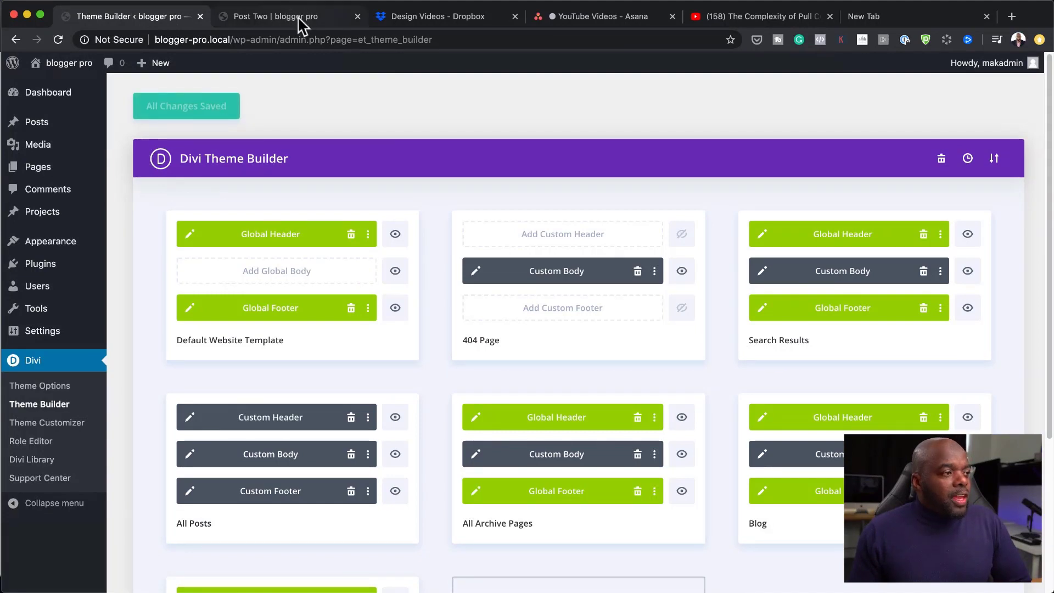
{"action": "left_click", "coordinate": [278, 16]}
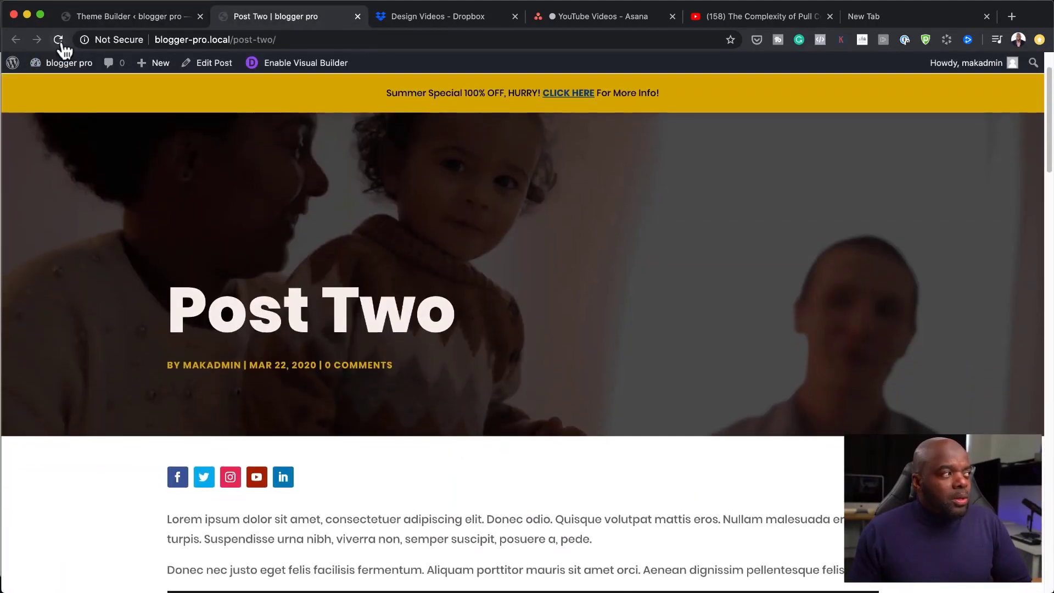
Step: Reload Post Two to confirm the LoudNick logo and navigation header now appears
{"action": "left_click", "coordinate": [57, 39]}
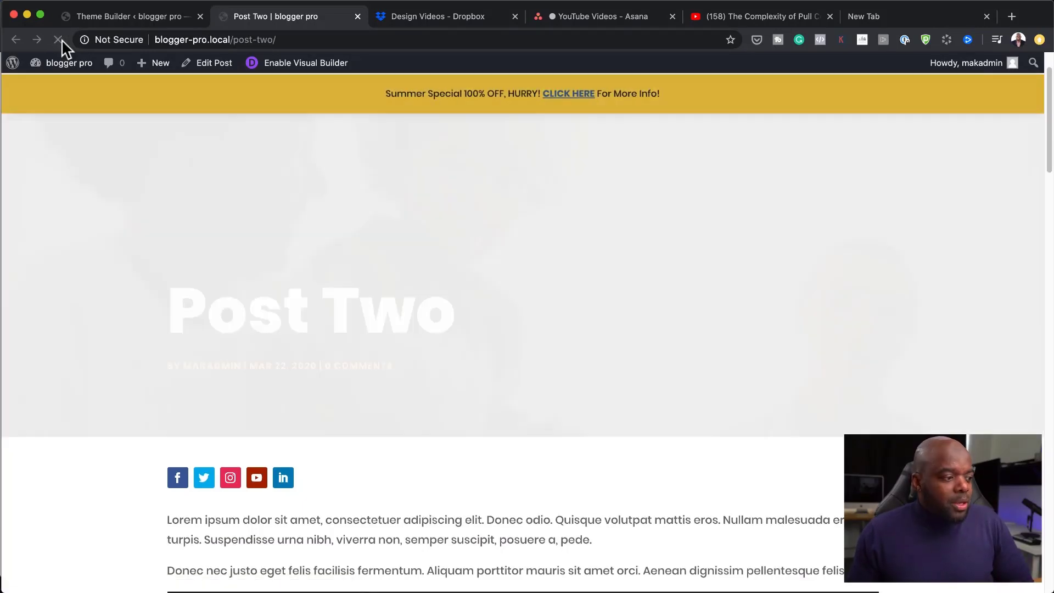
{"action": "left_click", "coordinate": [132, 16]}
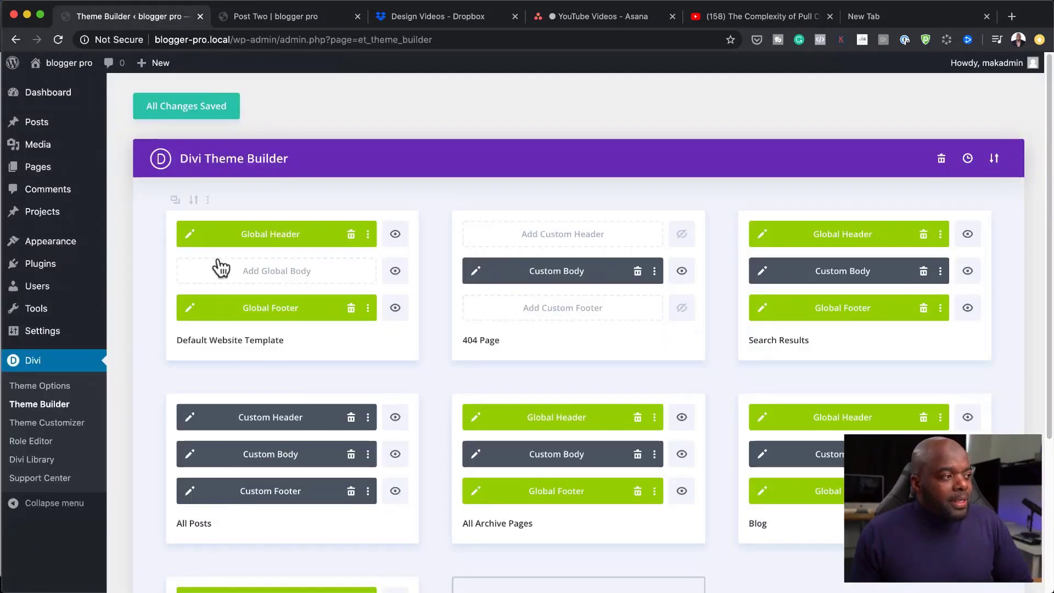
{"action": "mouse_move", "coordinate": [284, 277]}
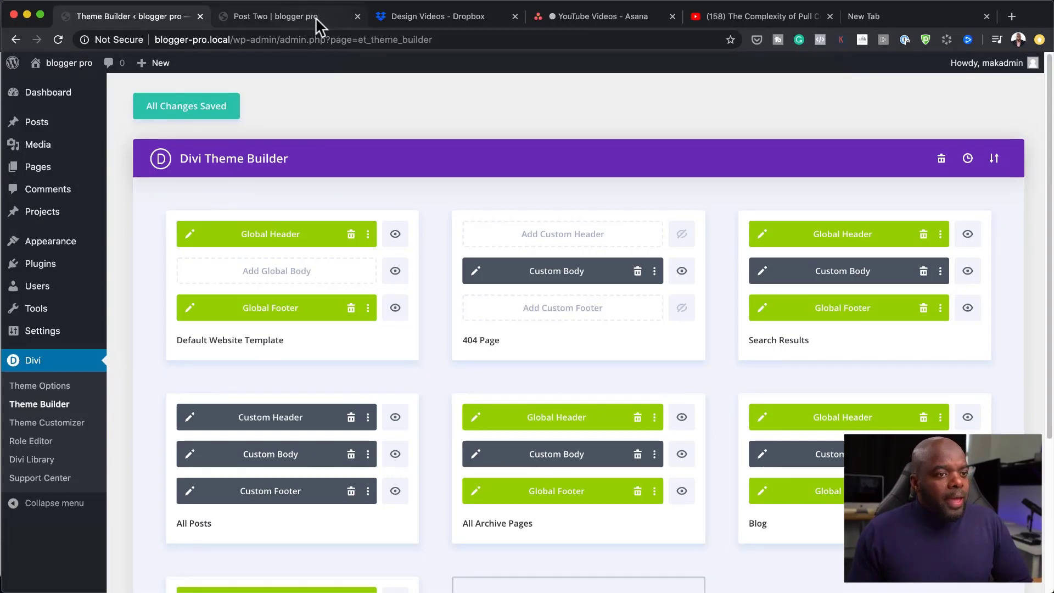
{"action": "left_click", "coordinate": [283, 16]}
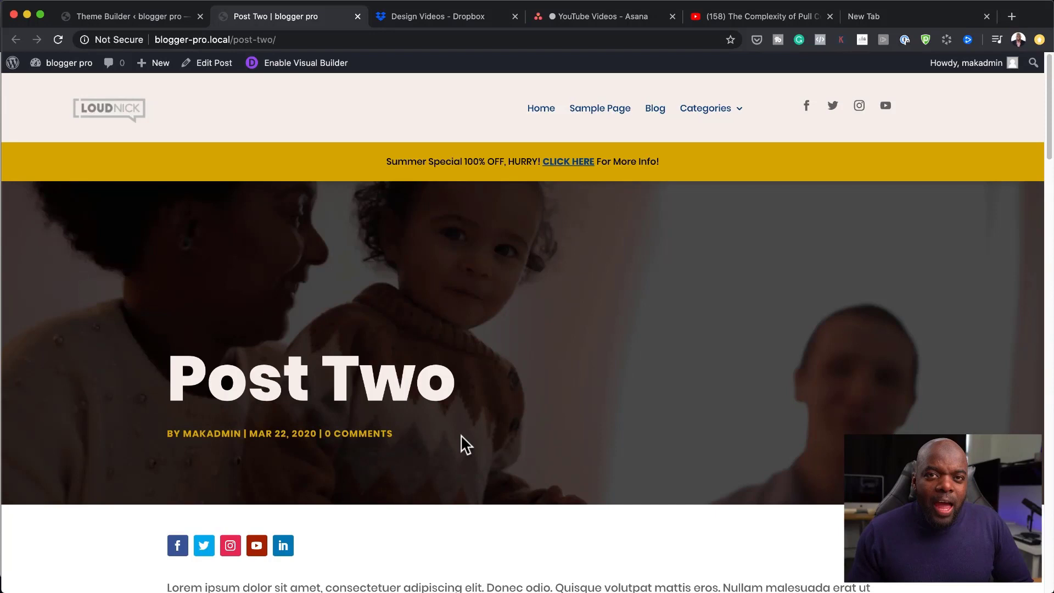
{"action": "mouse_move", "coordinate": [405, 264]}
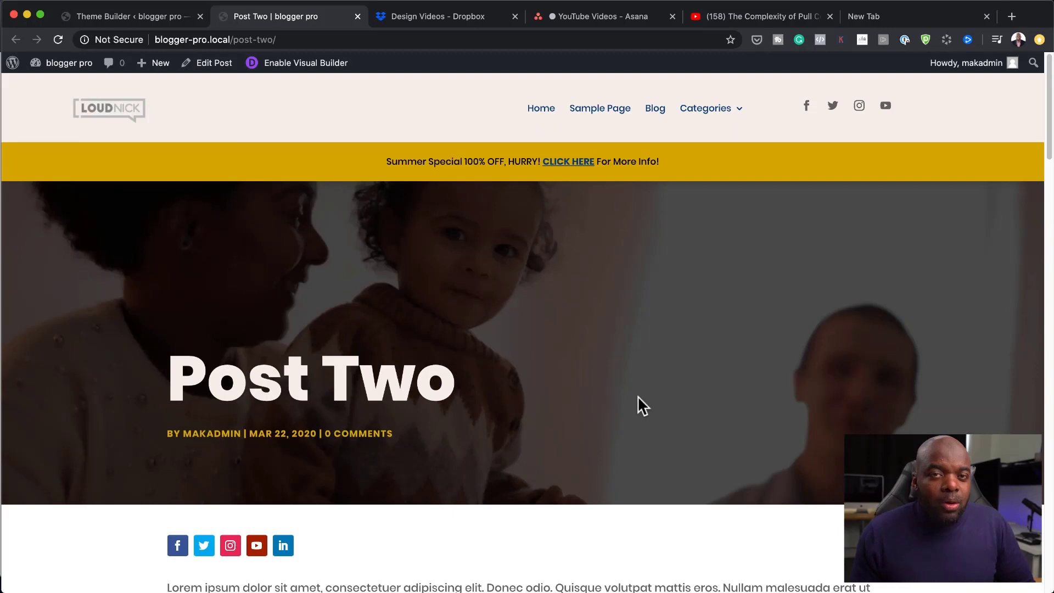
{"action": "mouse_move", "coordinate": [480, 107]}
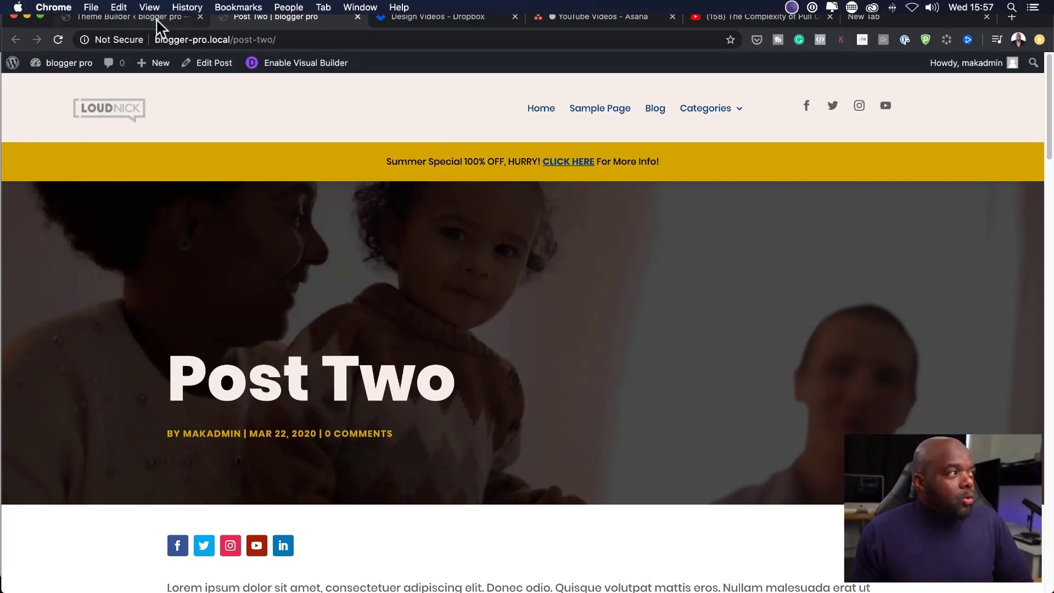
{"action": "left_click", "coordinate": [137, 19]}
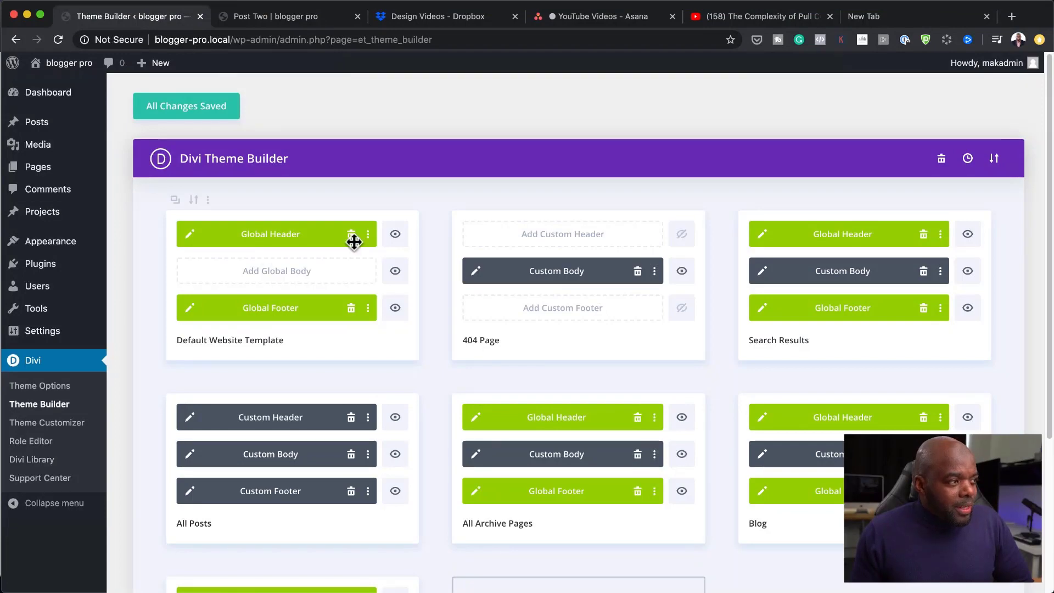
Step: Delete and confirm removing the Global Header layout, then save the templates
{"action": "left_click", "coordinate": [351, 234]}
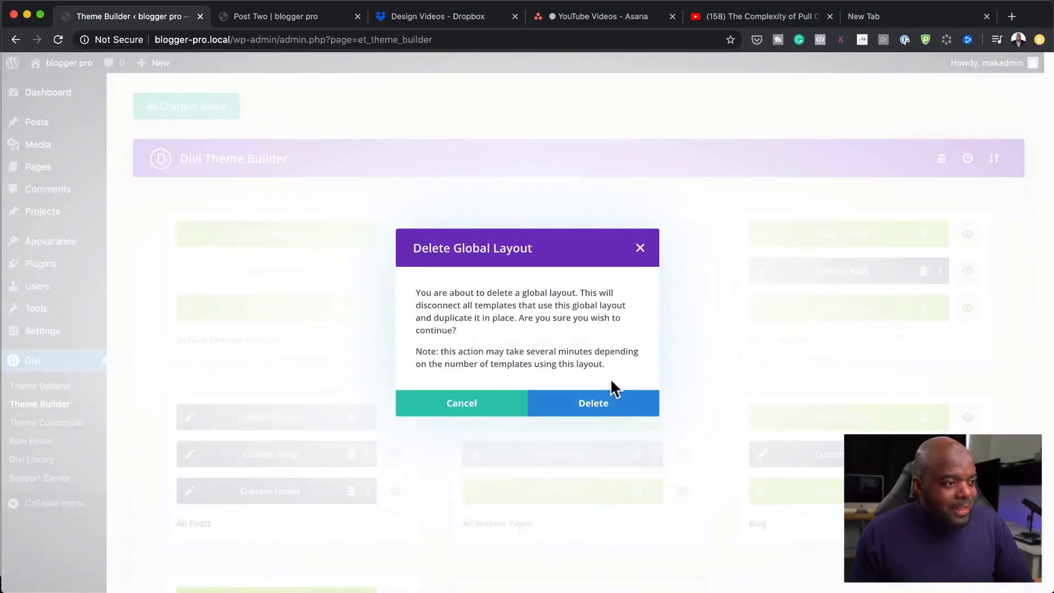
{"action": "left_click", "coordinate": [593, 403]}
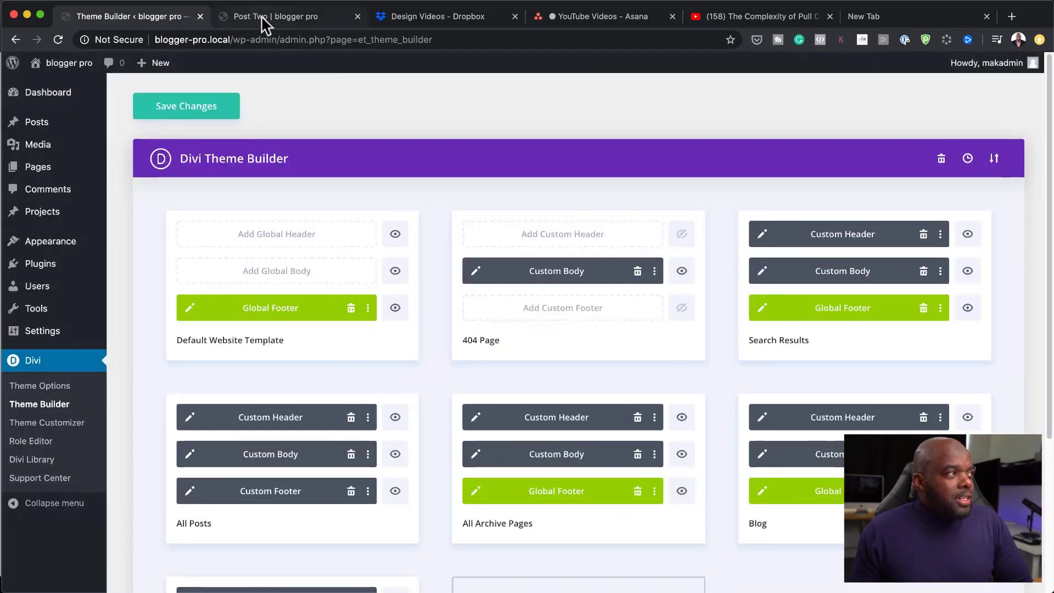
{"action": "left_click", "coordinate": [186, 106]}
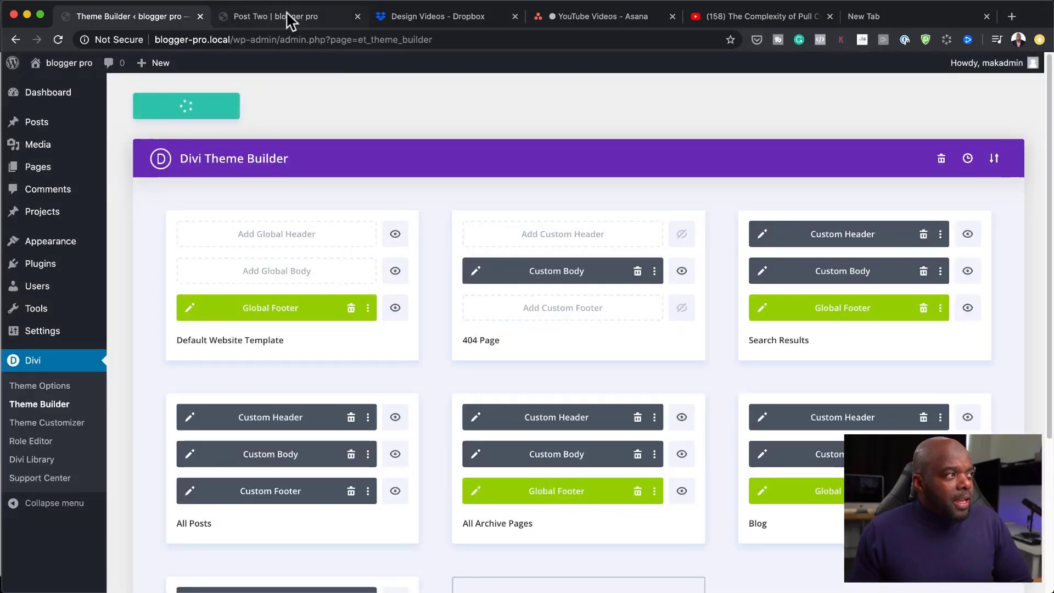
{"action": "left_click", "coordinate": [282, 17]}
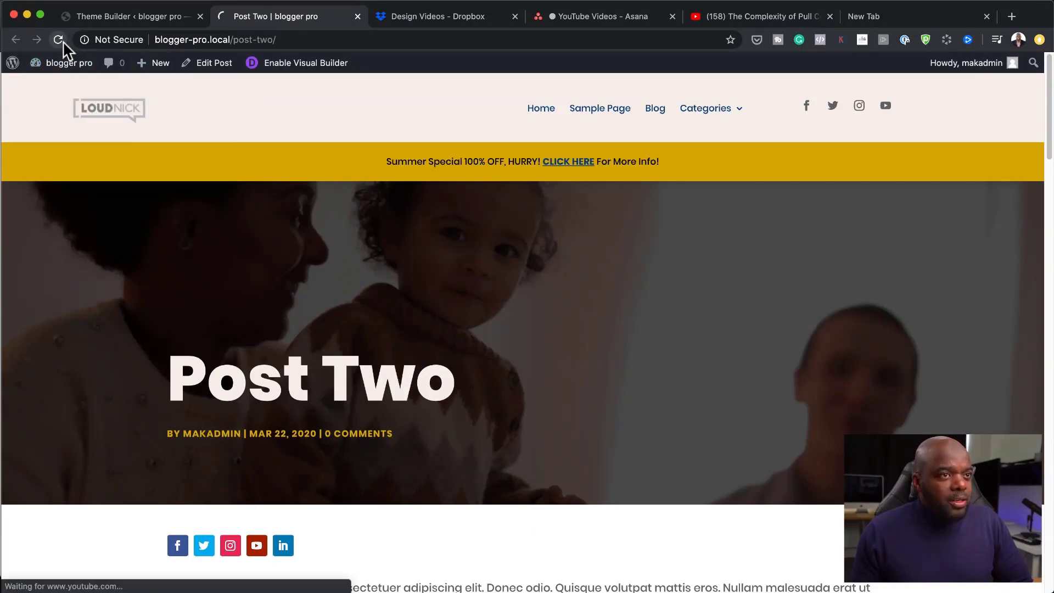
Step: Reload Post Two, which still shows its header, and return to Theme Builder
{"action": "left_click", "coordinate": [57, 39]}
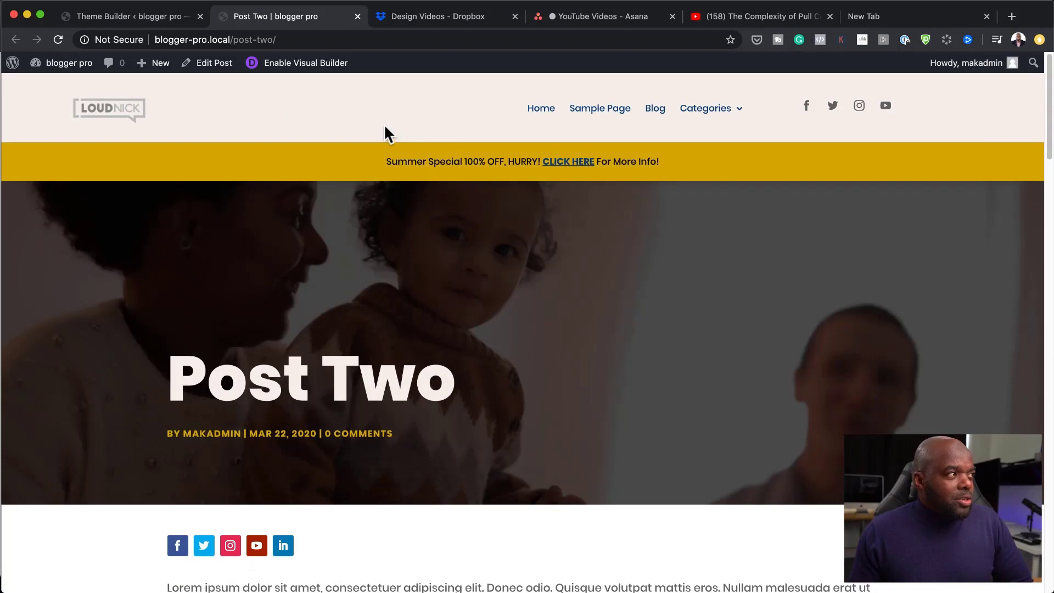
{"action": "left_click", "coordinate": [137, 16]}
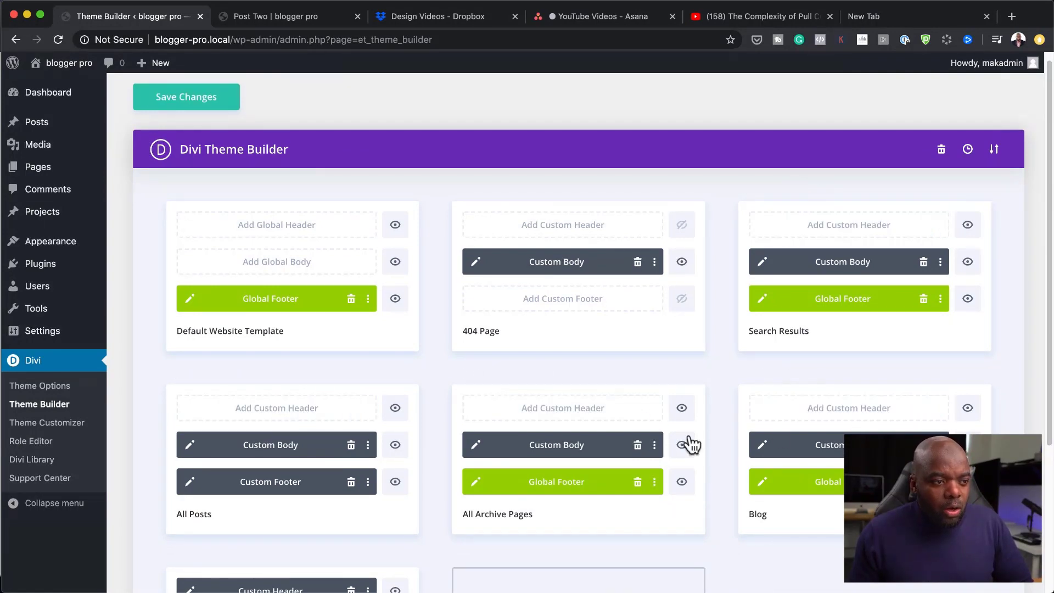
Step: Save the templates with their Custom Headers removed and switch to Post Two
{"action": "scroll", "scroll_direction": "down", "scroll_amount": 3}
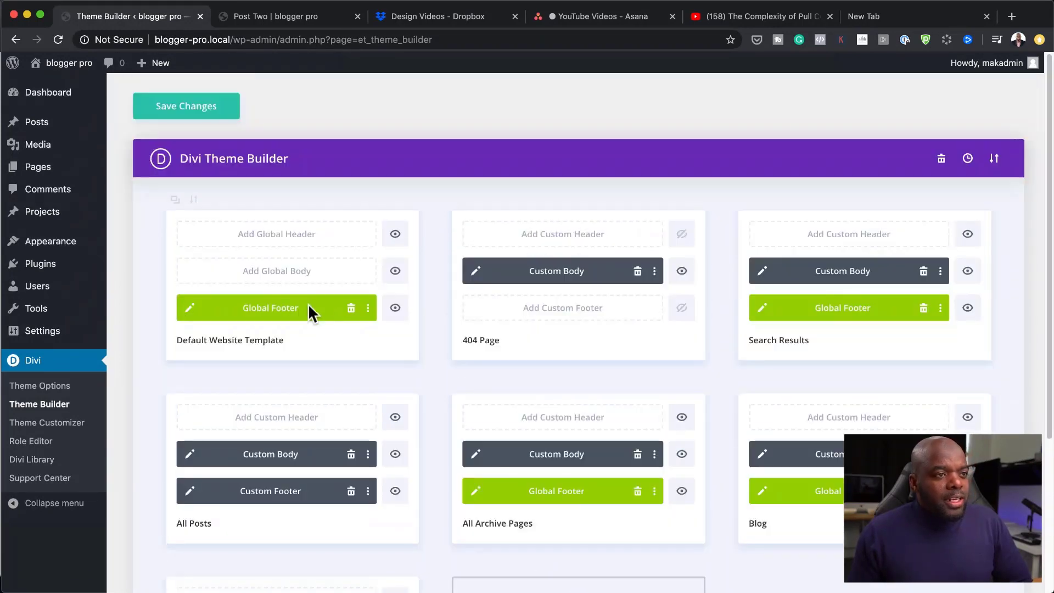
{"action": "left_click", "coordinate": [186, 106]}
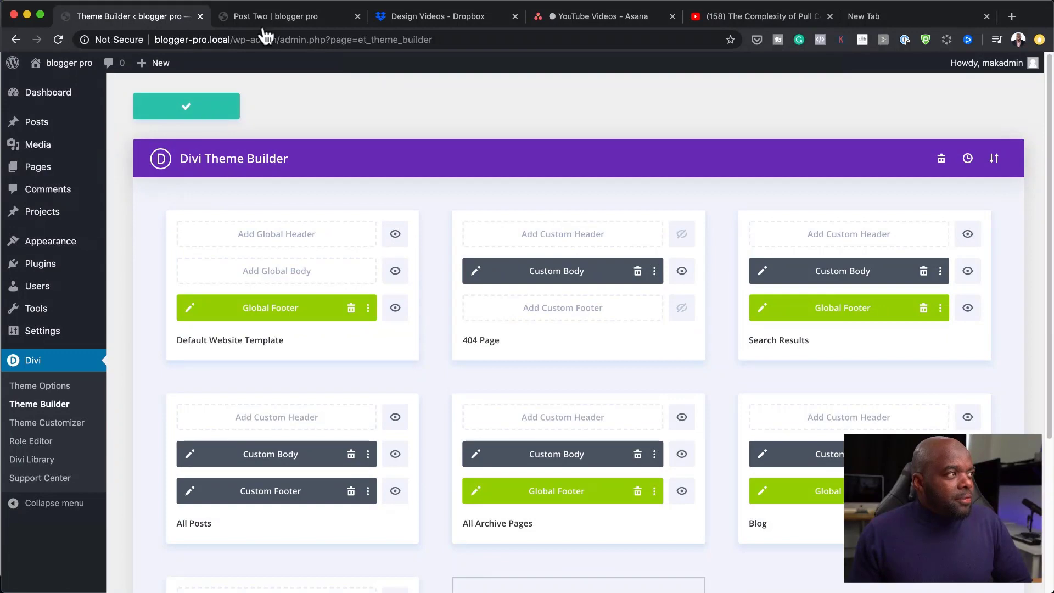
{"action": "left_click", "coordinate": [278, 17]}
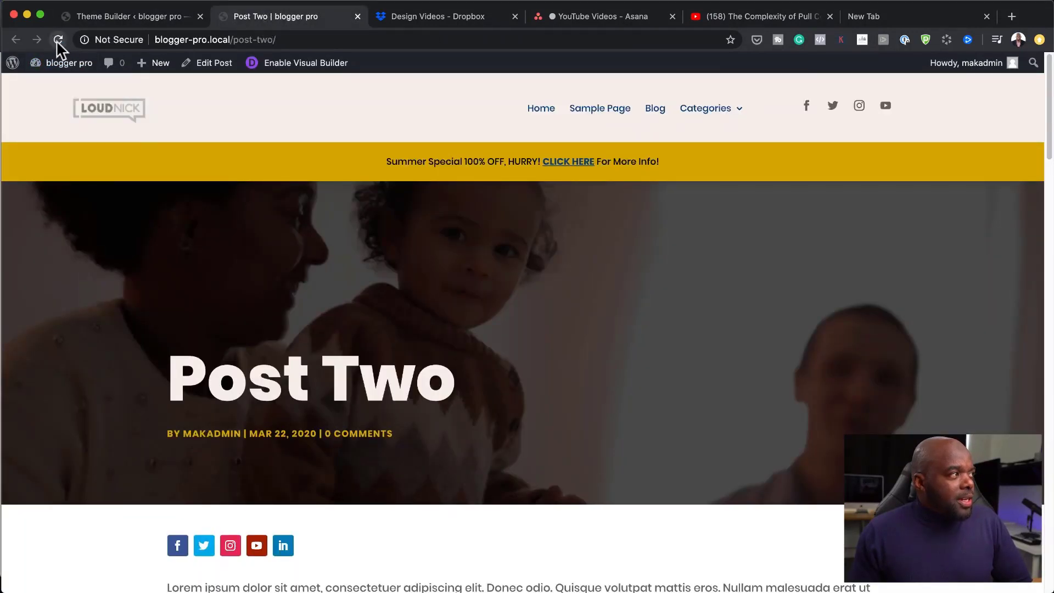
Step: Reload Post Two with Divi's default header, then open Hello world! from Read More
{"action": "left_click", "coordinate": [57, 39]}
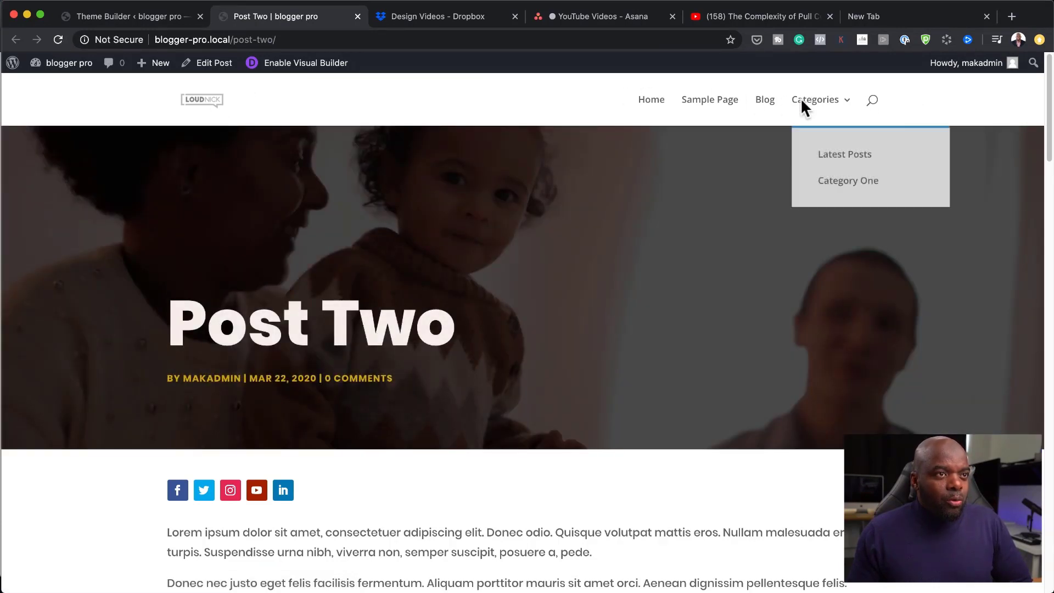
{"action": "mouse_move", "coordinate": [616, 106]}
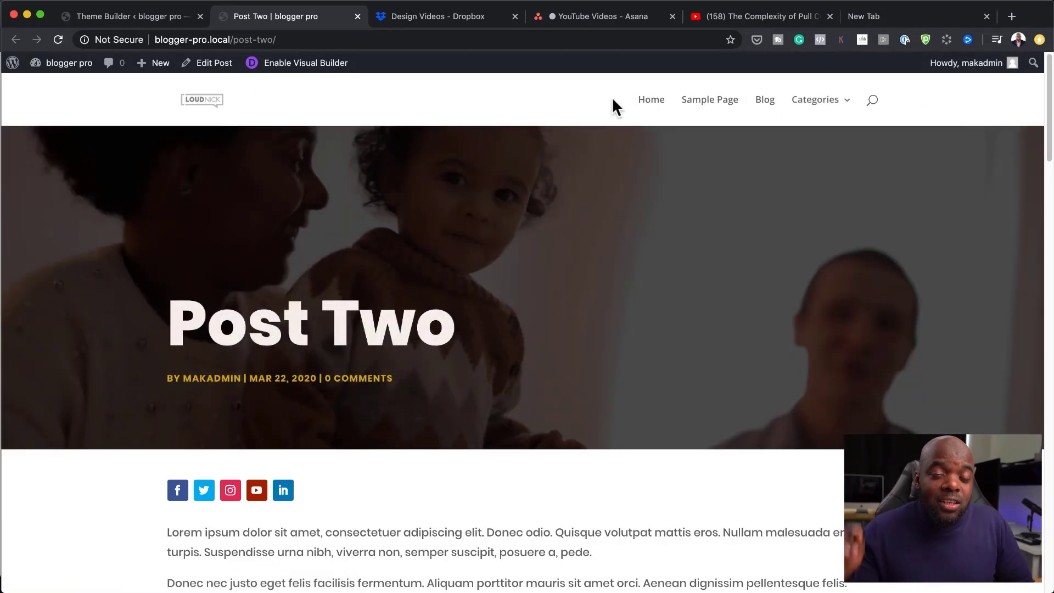
{"action": "mouse_move", "coordinate": [670, 167]}
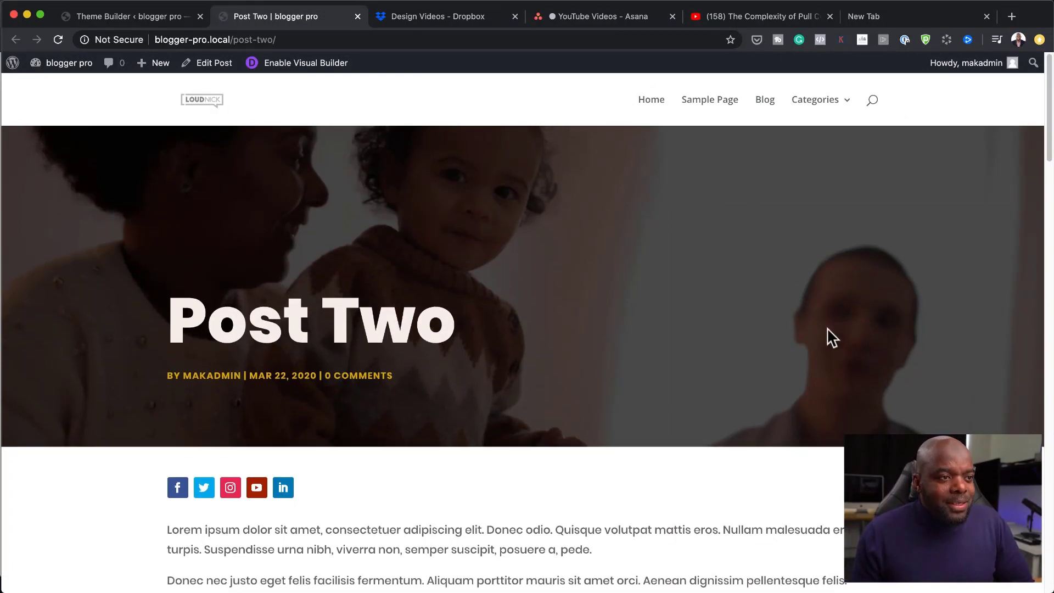
{"action": "scroll", "scroll_direction": "down", "scroll_amount": 3}
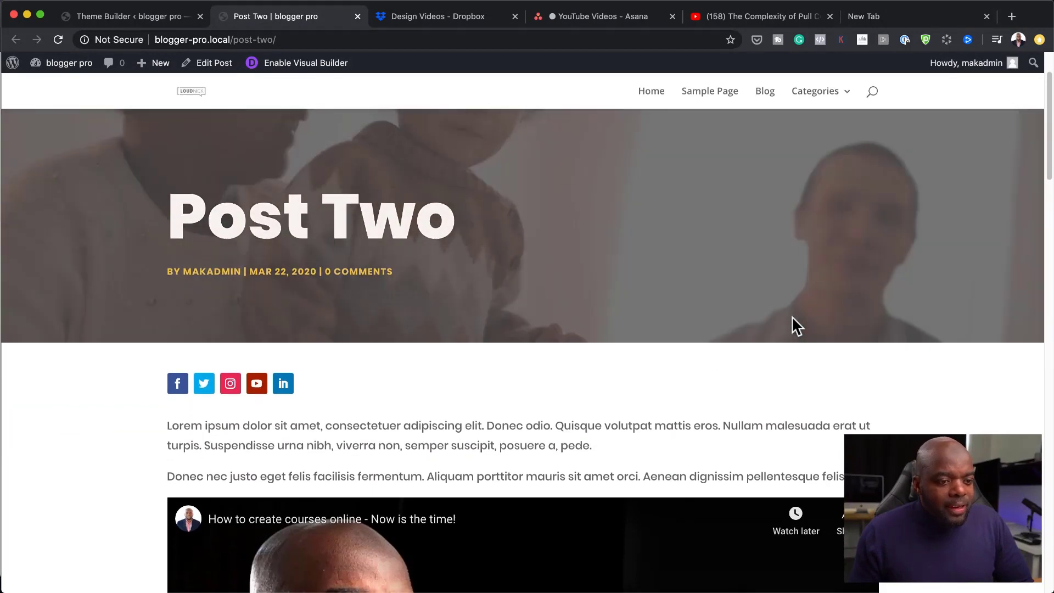
{"action": "scroll", "scroll_direction": "down", "scroll_amount": 3}
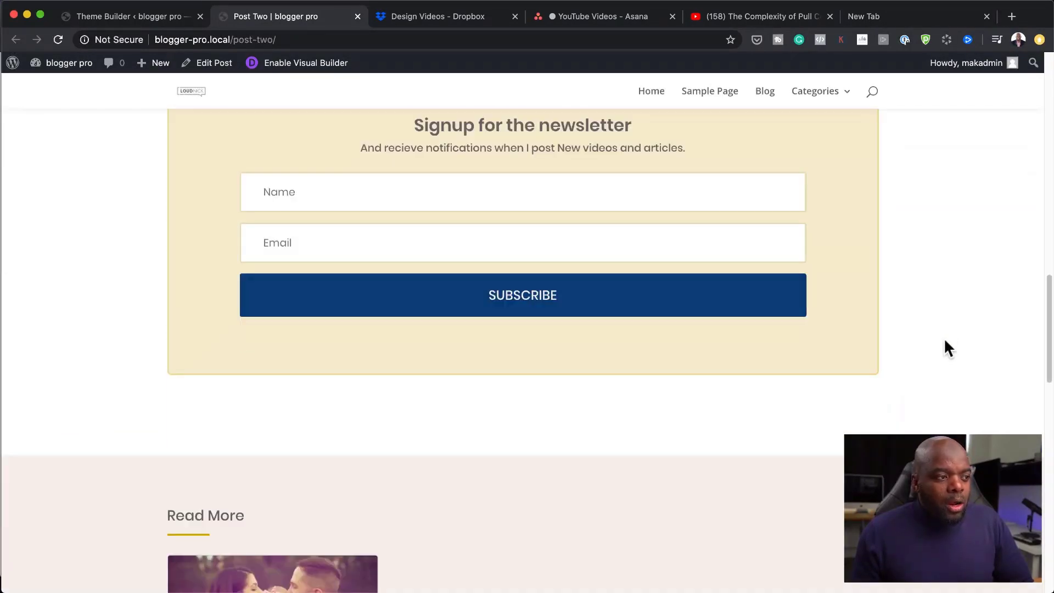
{"action": "scroll", "scroll_direction": "down", "scroll_amount": 3}
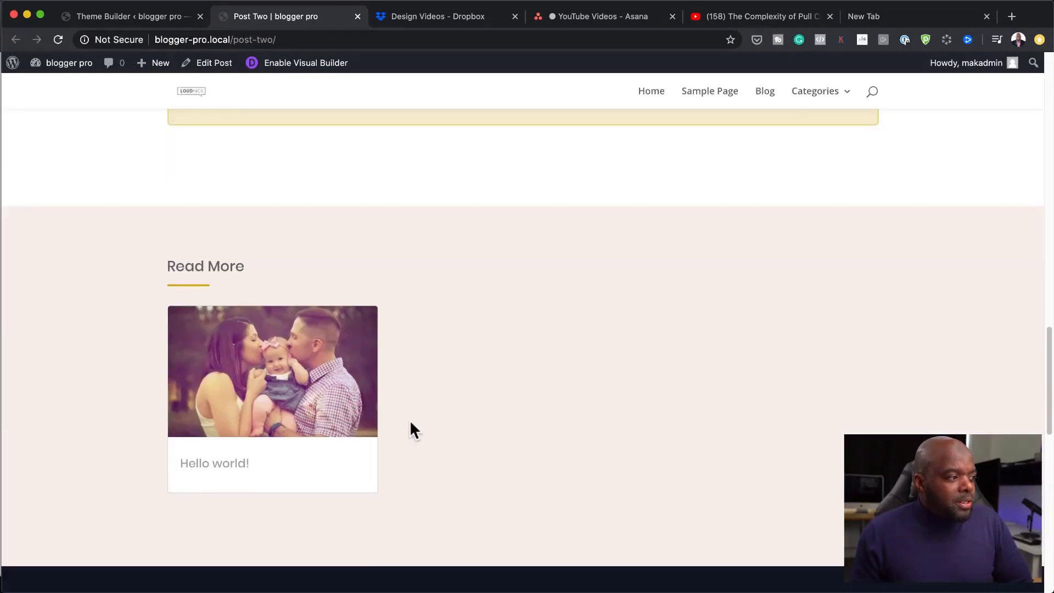
{"action": "left_click", "coordinate": [264, 395]}
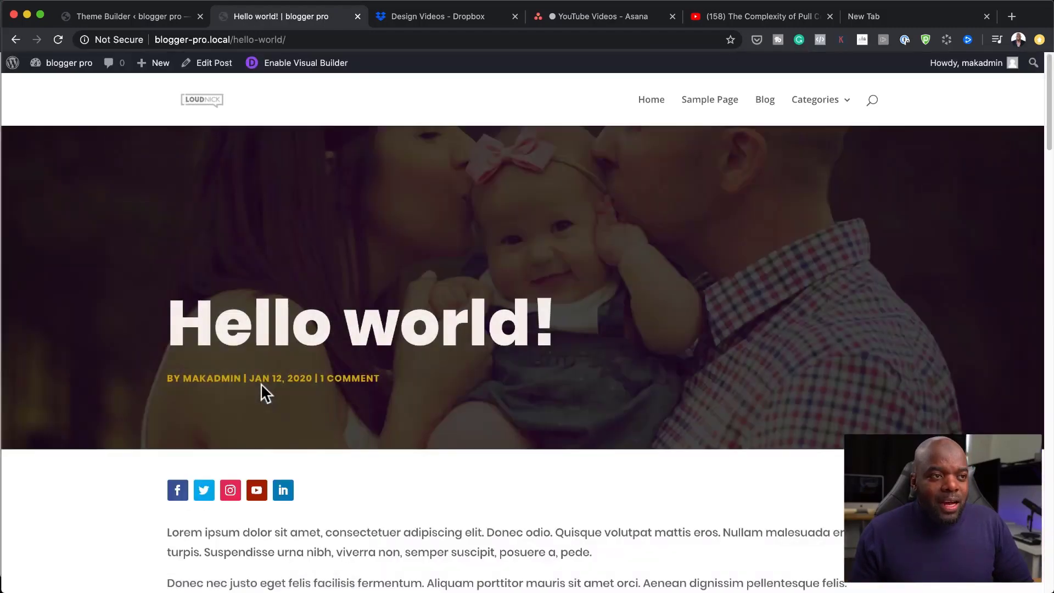
Step: Scroll through the Hello world! post layout, then return to the Theme Builder
{"action": "scroll", "scroll_direction": "down", "scroll_amount": 3}
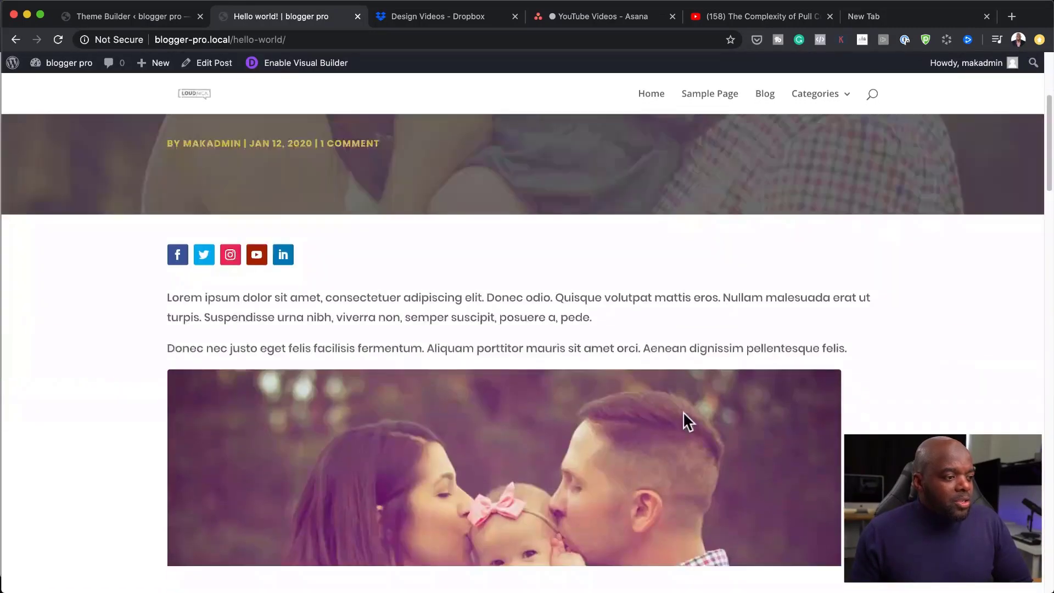
{"action": "scroll", "scroll_direction": "down", "scroll_amount": 3}
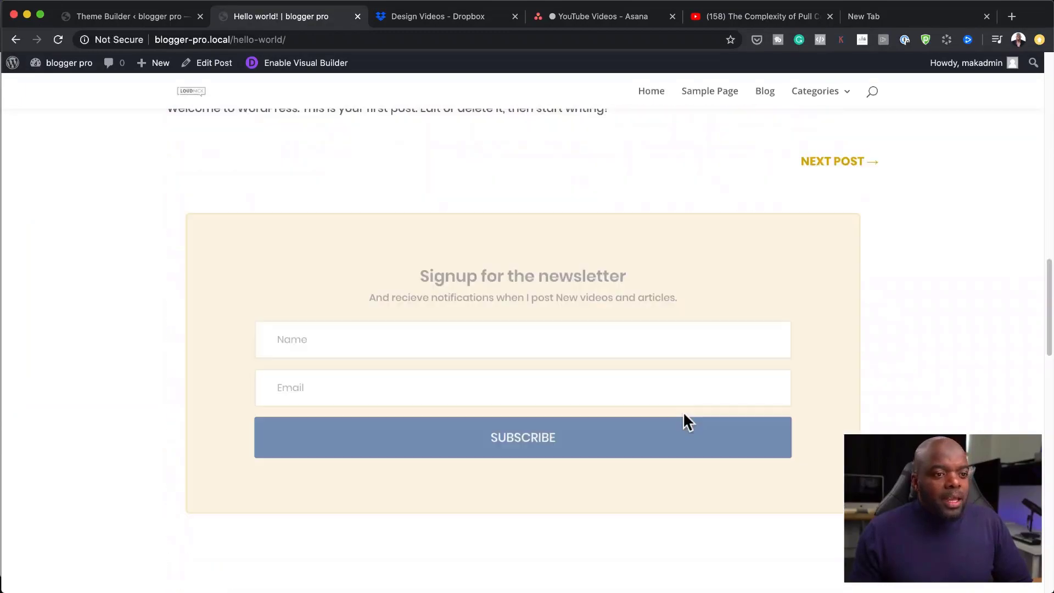
{"action": "scroll", "scroll_direction": "down", "scroll_amount": 3}
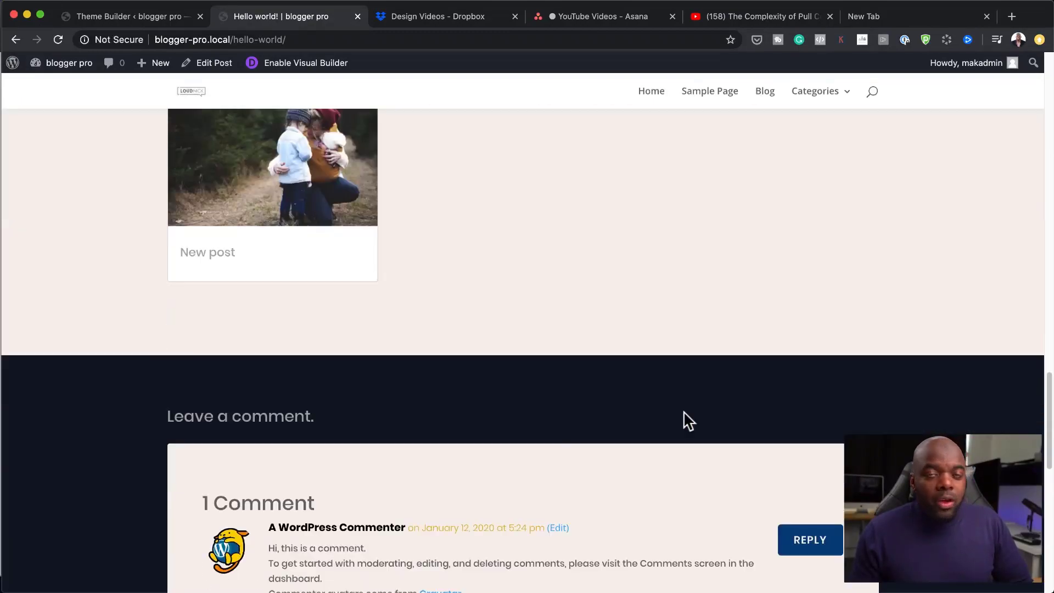
{"action": "scroll", "scroll_direction": "up", "scroll_amount": 3}
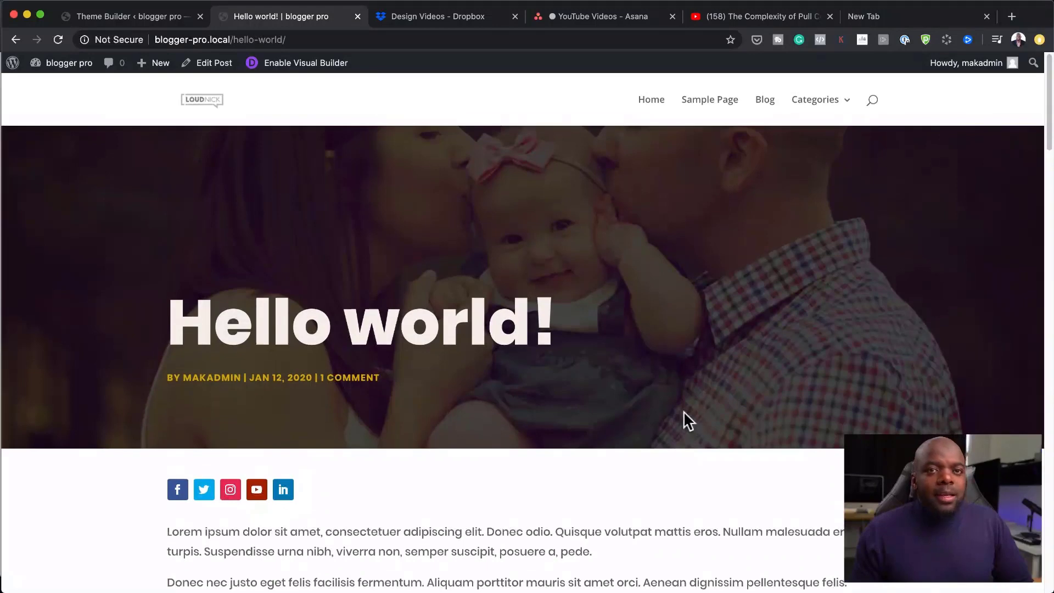
{"action": "scroll", "scroll_direction": "down", "scroll_amount": 3}
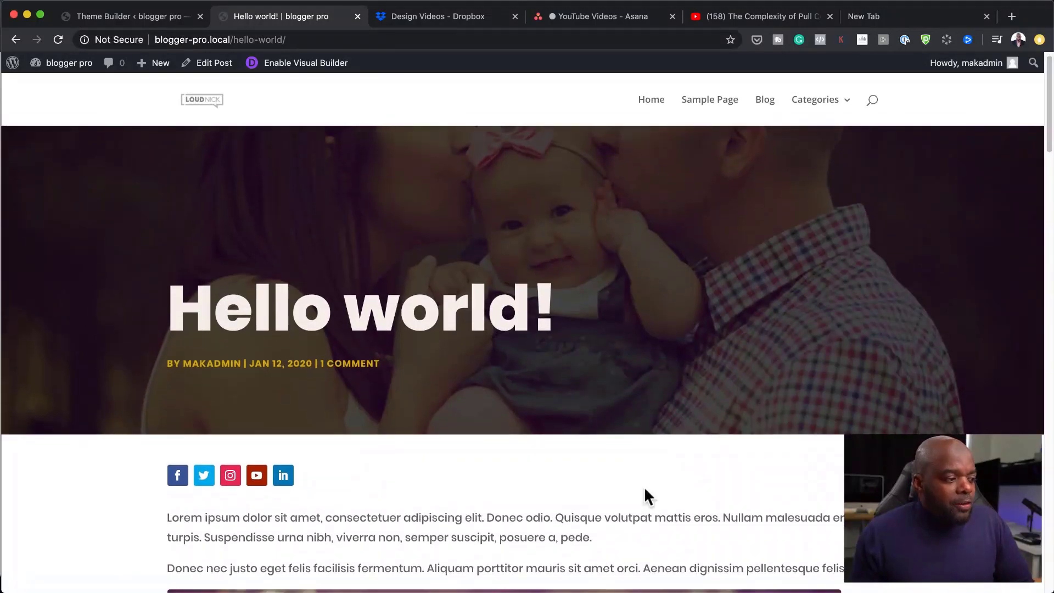
{"action": "scroll", "scroll_direction": "down", "scroll_amount": 3}
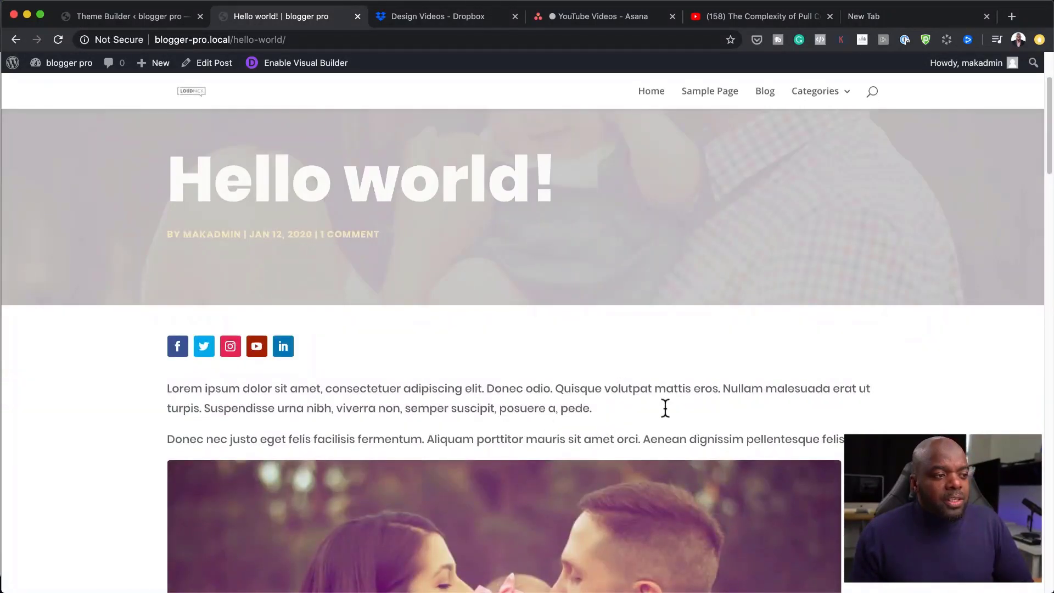
{"action": "left_click", "coordinate": [132, 15]}
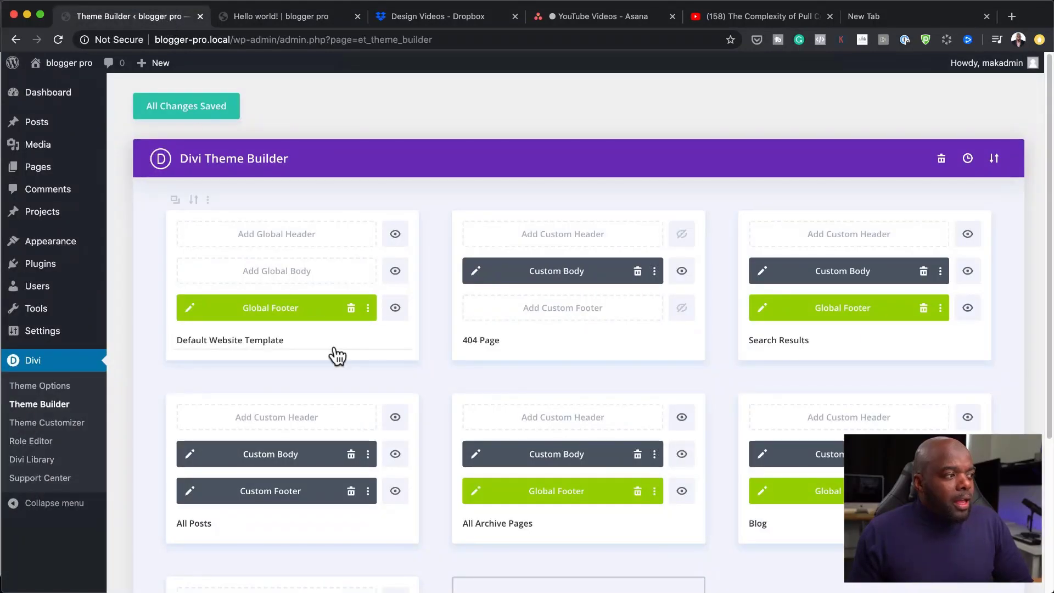
{"action": "mouse_move", "coordinate": [259, 291]}
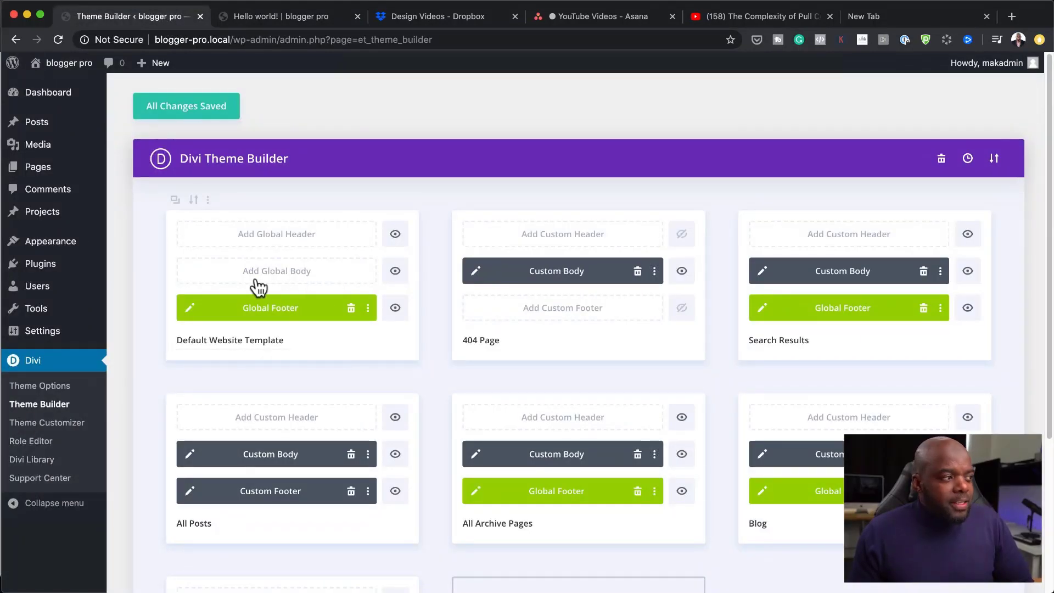
{"action": "mouse_move", "coordinate": [700, 456]}
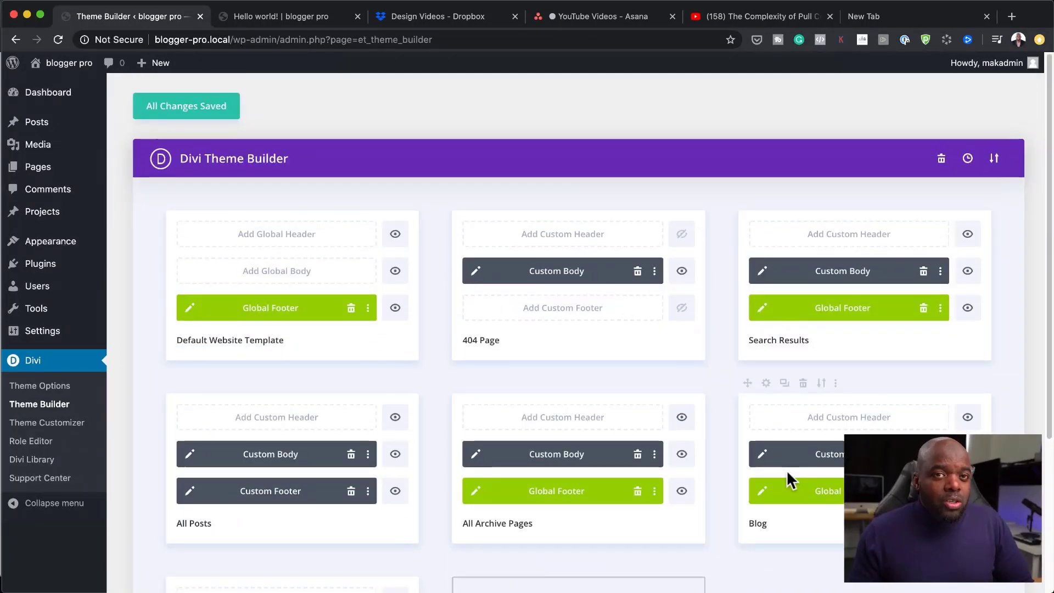
{"action": "mouse_move", "coordinate": [206, 202]}
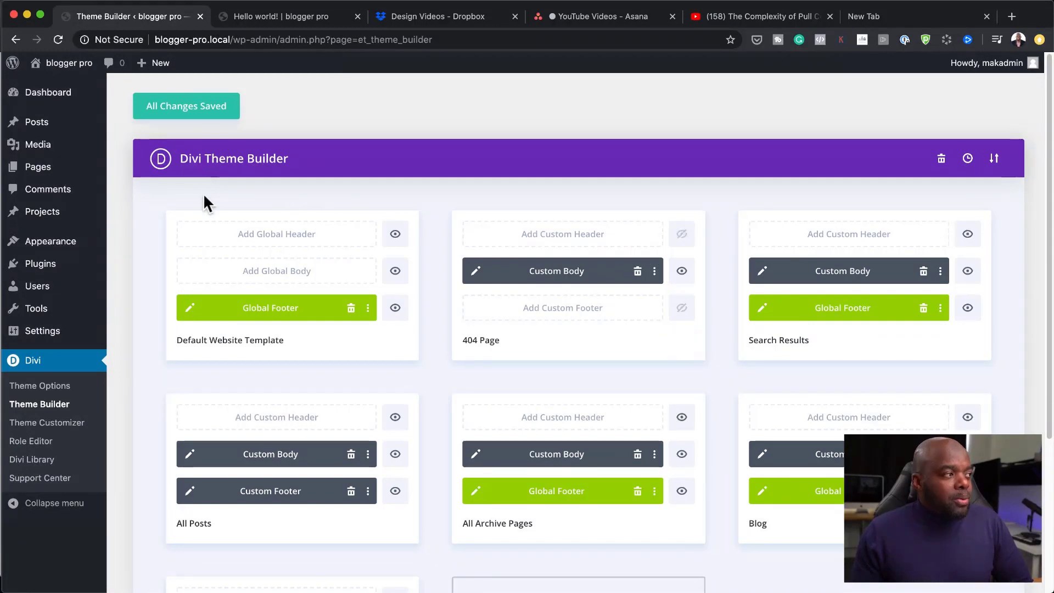
{"action": "mouse_move", "coordinate": [407, 263]}
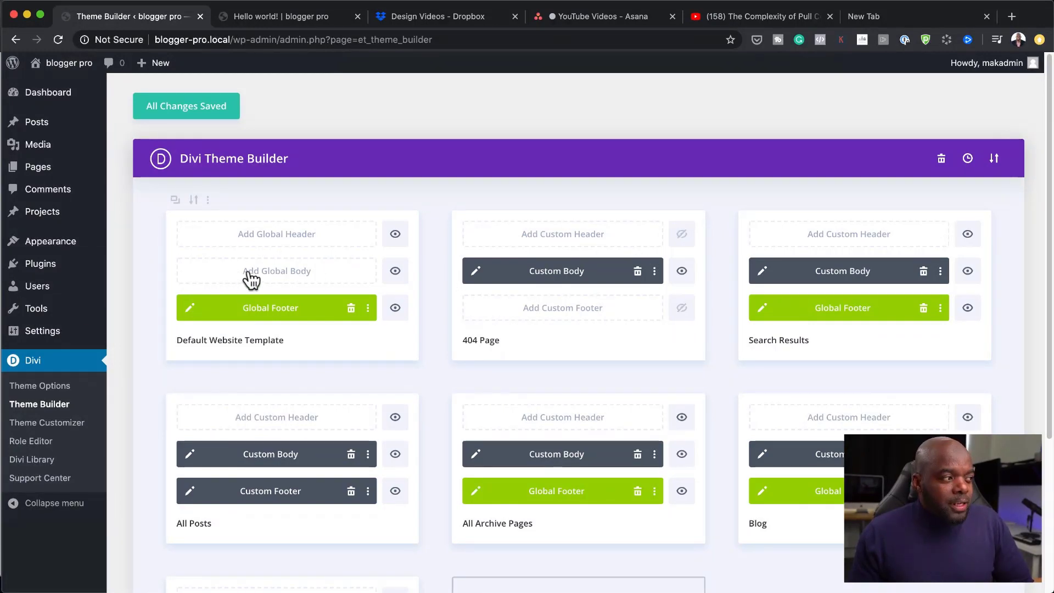
{"action": "mouse_move", "coordinate": [384, 277]}
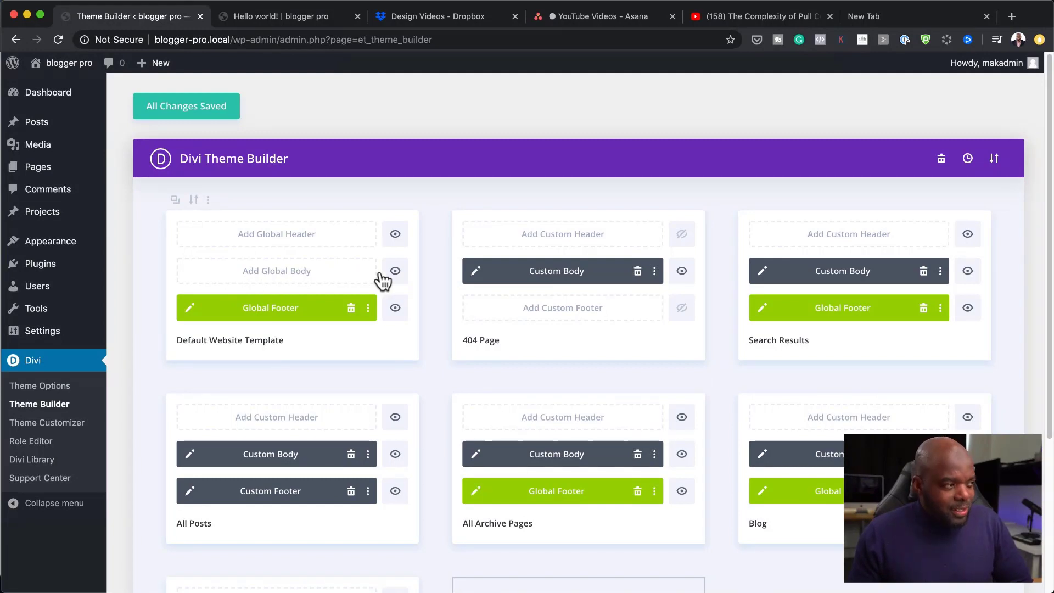
Step: Scroll the template list down to All Category Pages, then return to Hello world!
{"action": "scroll", "scroll_direction": "down", "scroll_amount": 3}
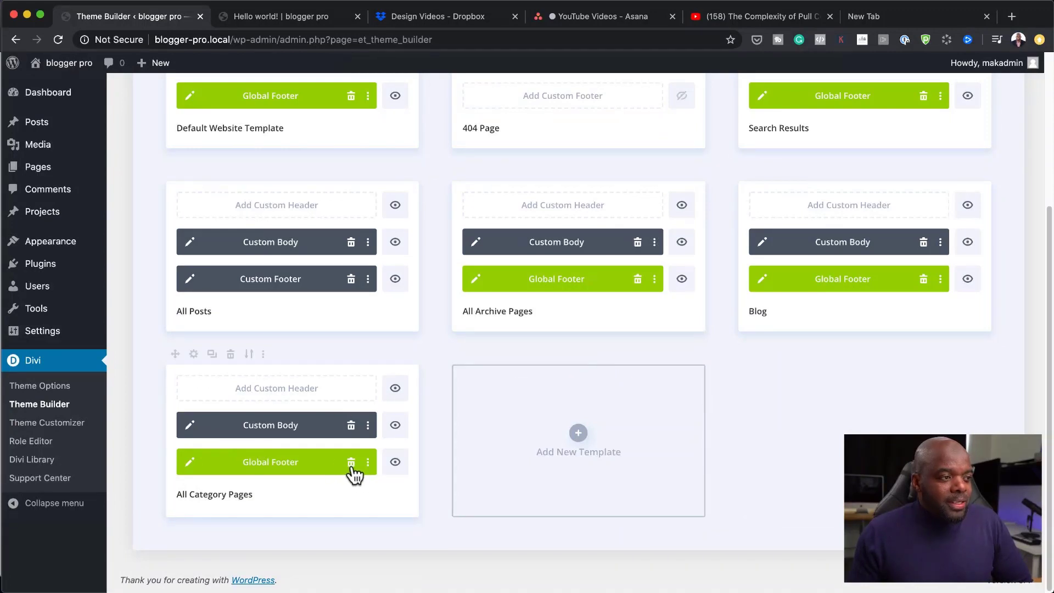
{"action": "left_click", "coordinate": [280, 17]}
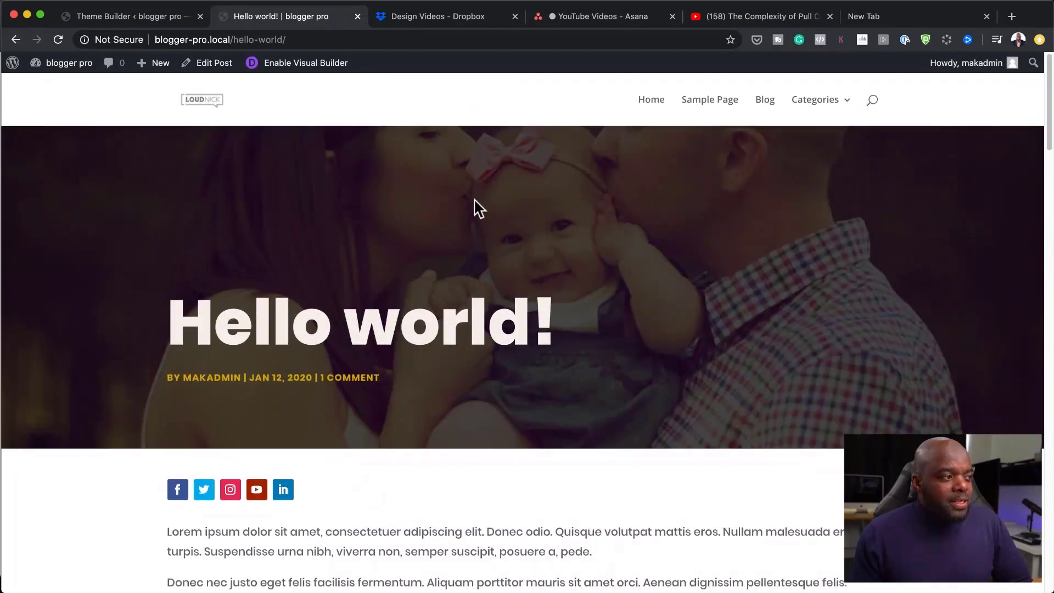
{"action": "mouse_move", "coordinate": [643, 226]}
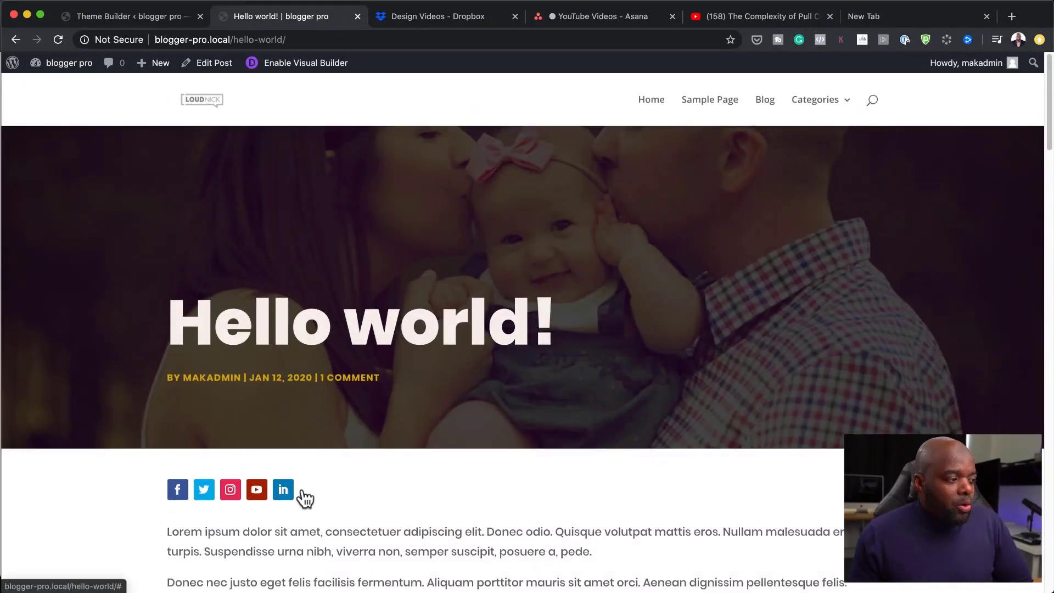
{"action": "scroll", "scroll_direction": "down", "scroll_amount": 3}
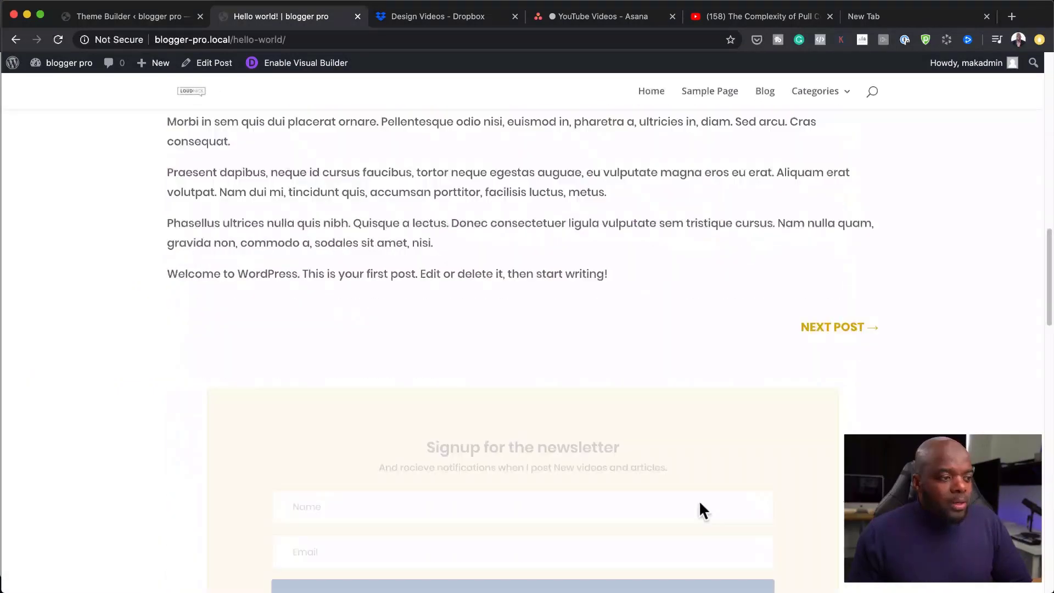
{"action": "scroll", "scroll_direction": "down", "scroll_amount": 3}
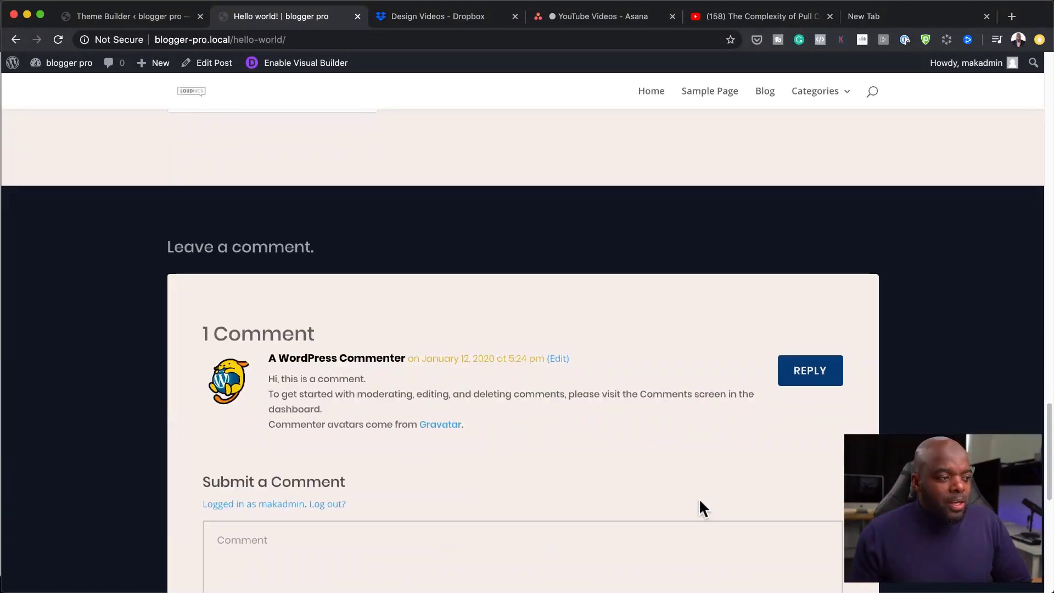
{"action": "scroll", "scroll_direction": "up", "scroll_amount": 3}
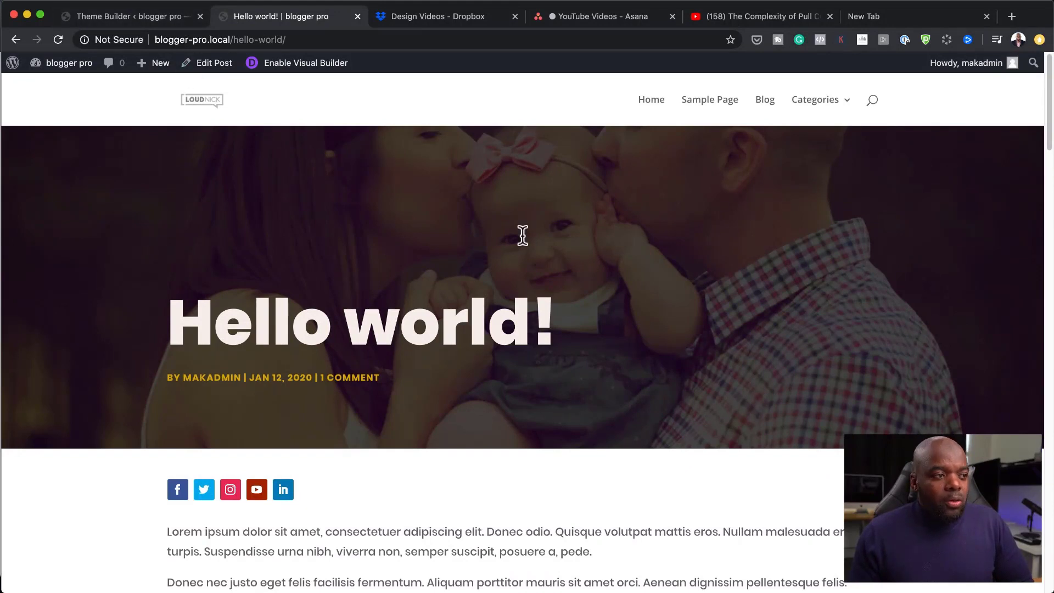
{"action": "mouse_move", "coordinate": [522, 442]}
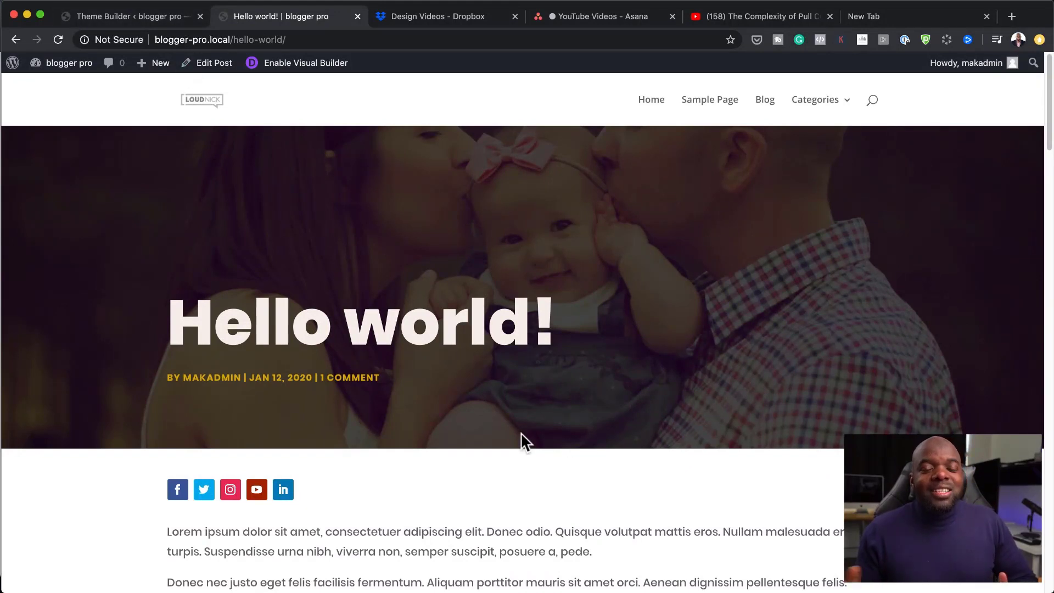